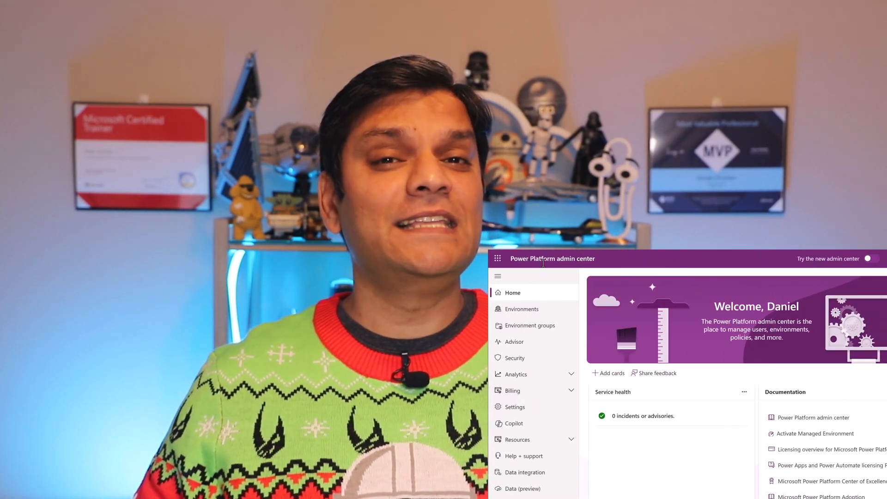
Step: Turn on 'Try the new admin center' to show the redesigned home page
{"action": "left_click", "coordinate": [872, 259]}
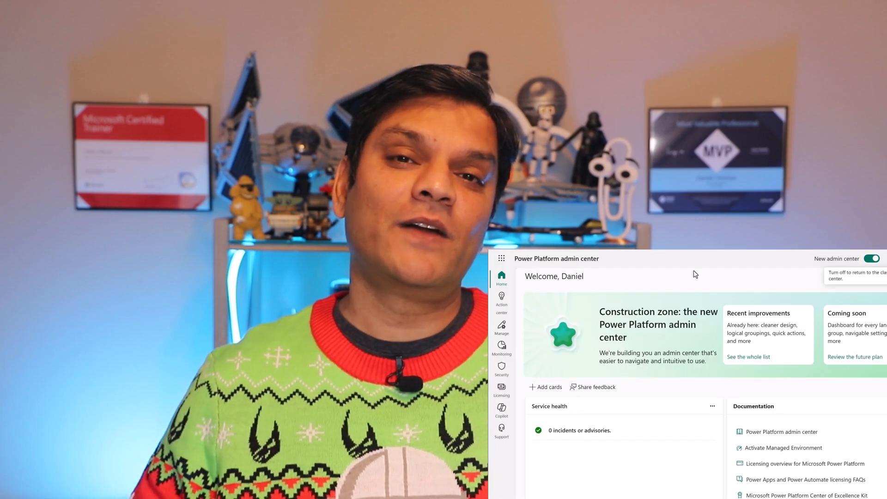
{"action": "mouse_move", "coordinate": [500, 411]}
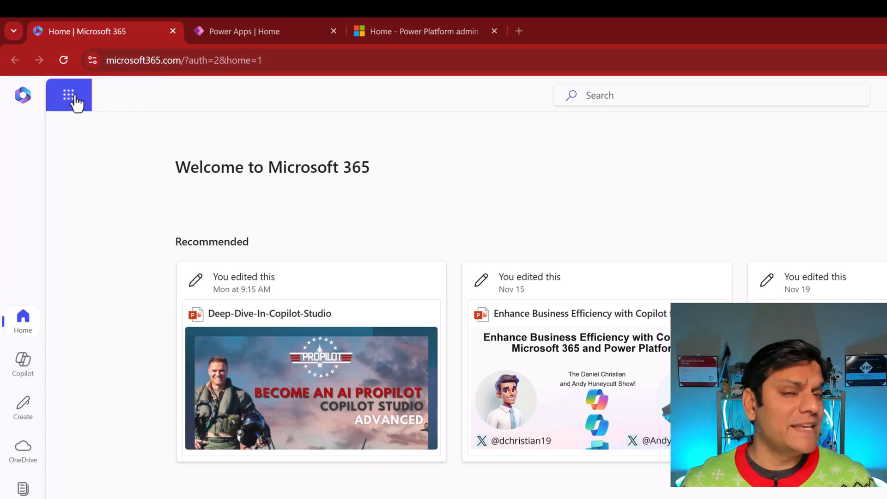
{"action": "mouse_move", "coordinate": [68, 95]}
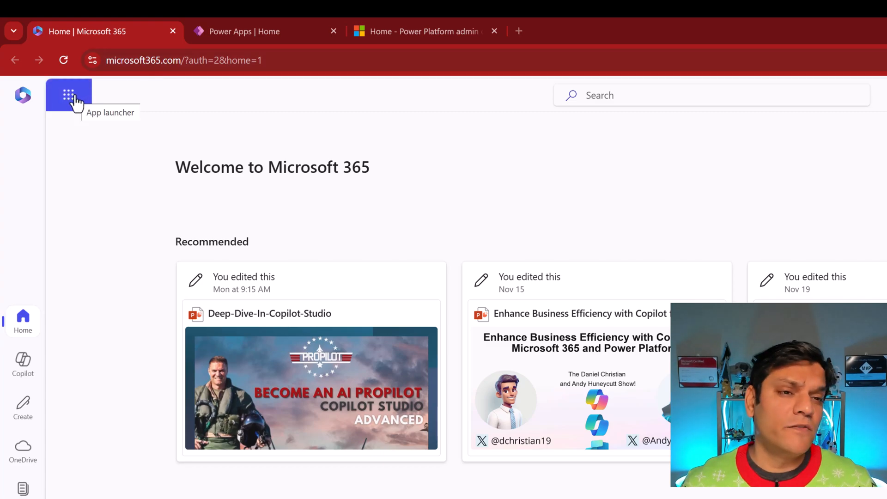
Step: Launch Power Apps from the Microsoft 365 app launcher grid
{"action": "left_click", "coordinate": [69, 94]}
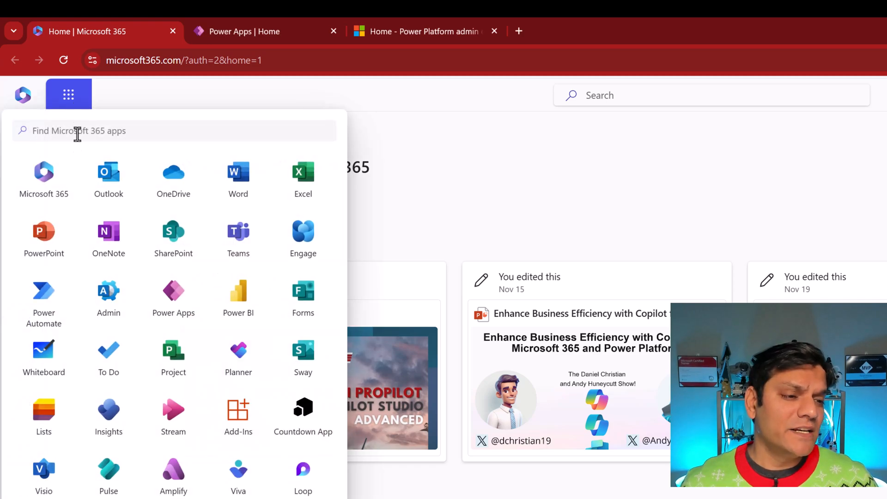
{"action": "mouse_move", "coordinate": [174, 306]}
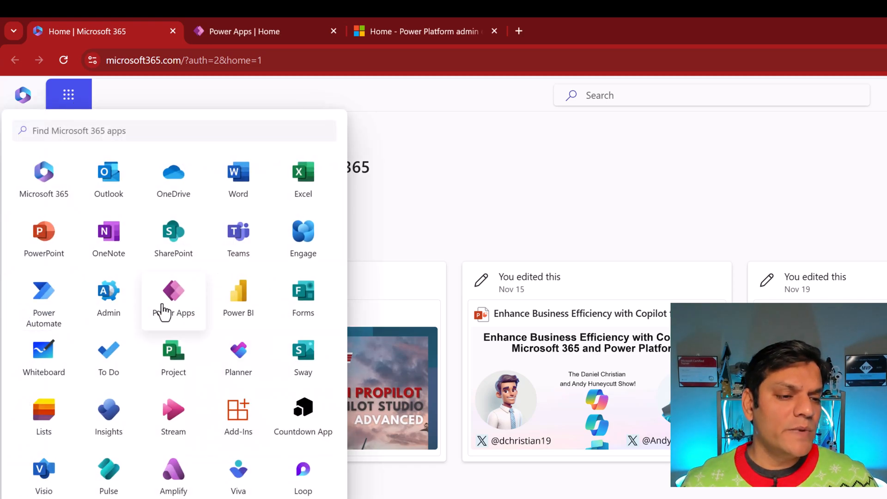
{"action": "left_click", "coordinate": [173, 297]}
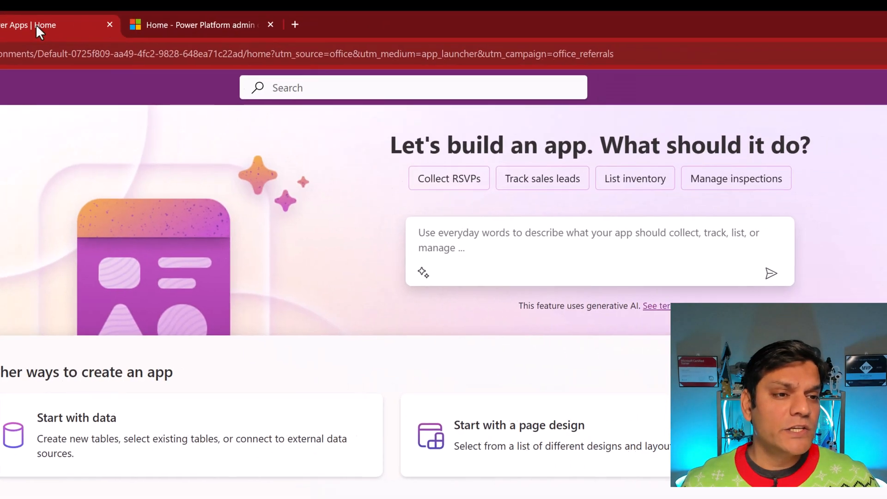
Step: Reach the classic Power Platform admin center through the Power Apps Settings gear
{"action": "left_click", "coordinate": [796, 78]}
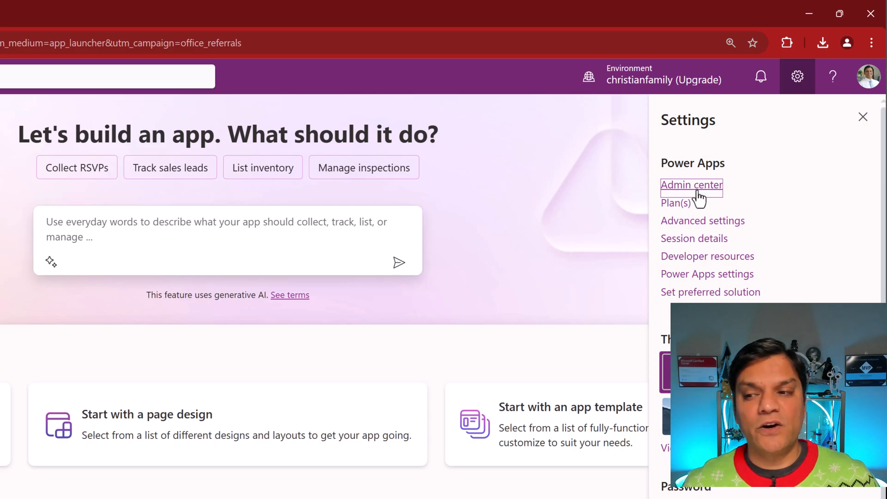
{"action": "left_click", "coordinate": [691, 184]}
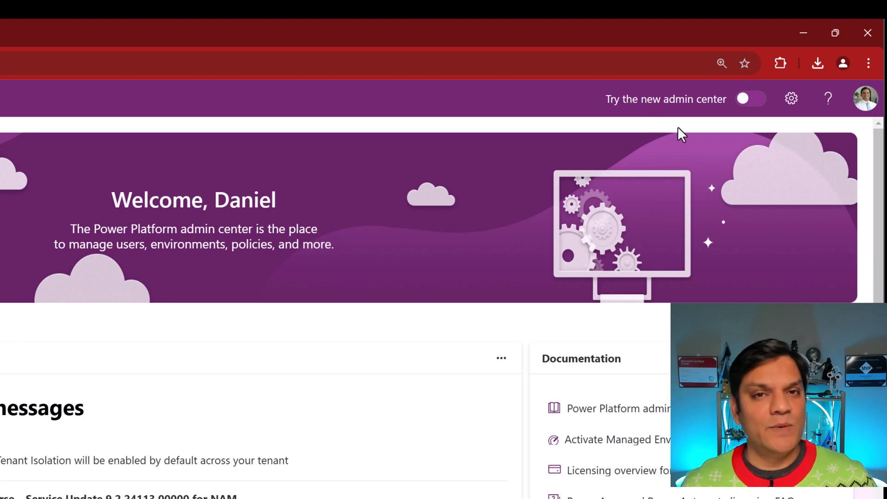
{"action": "mouse_move", "coordinate": [751, 98]}
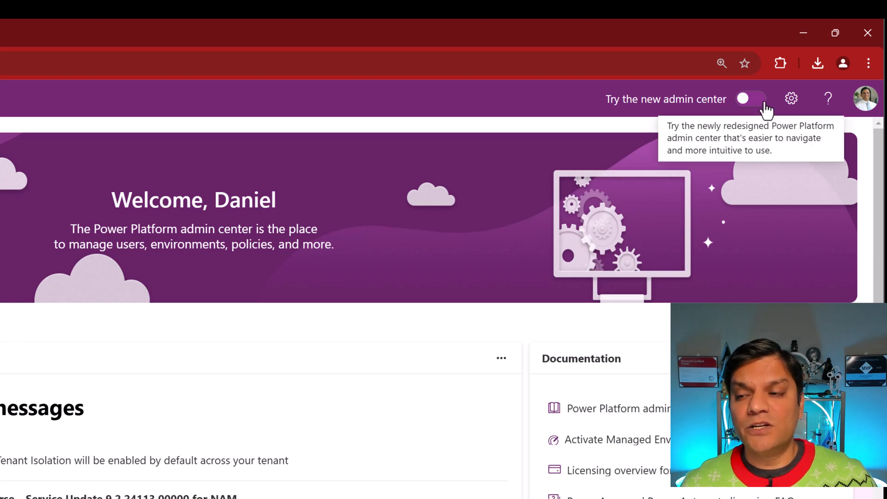
Step: Switch on the new admin center, landing on the Maker inventory across 11 environments
{"action": "left_click", "coordinate": [751, 99]}
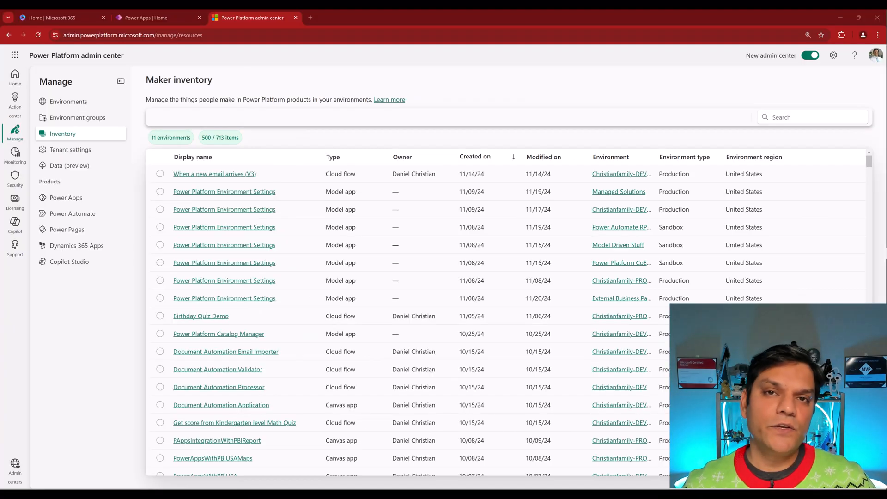
{"action": "mouse_move", "coordinate": [5, 117]}
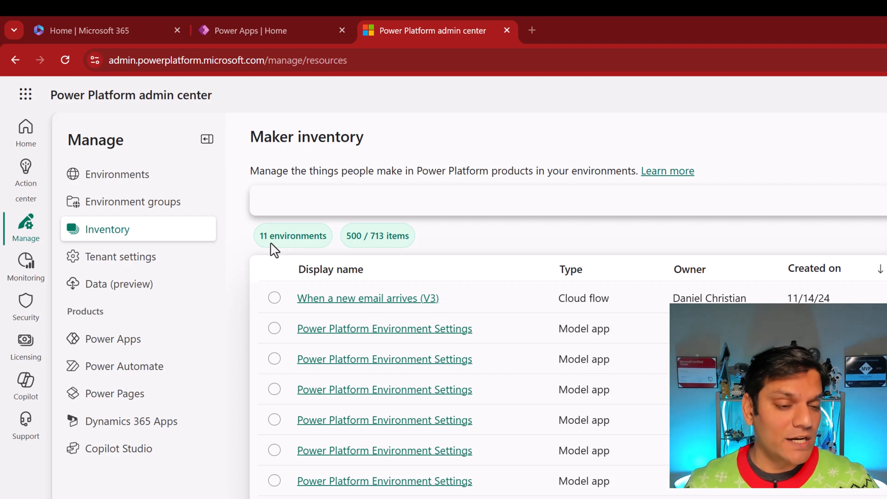
{"action": "mouse_move", "coordinate": [401, 249]}
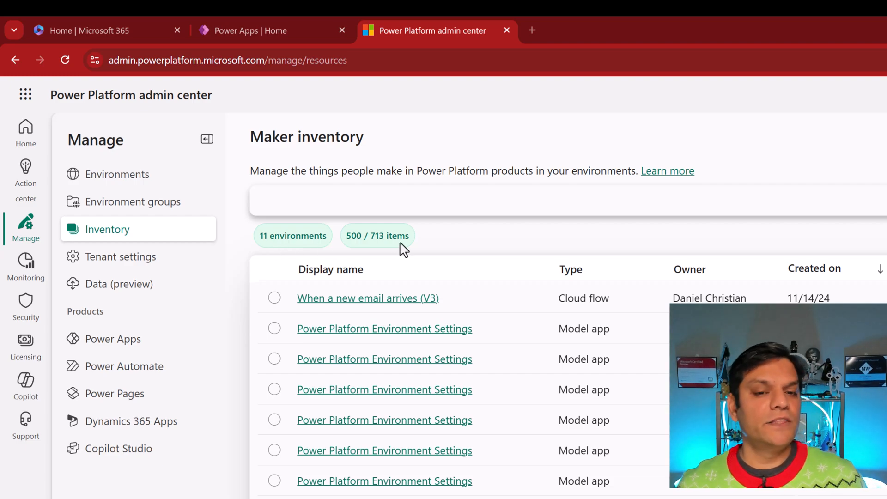
{"action": "mouse_move", "coordinate": [582, 305]}
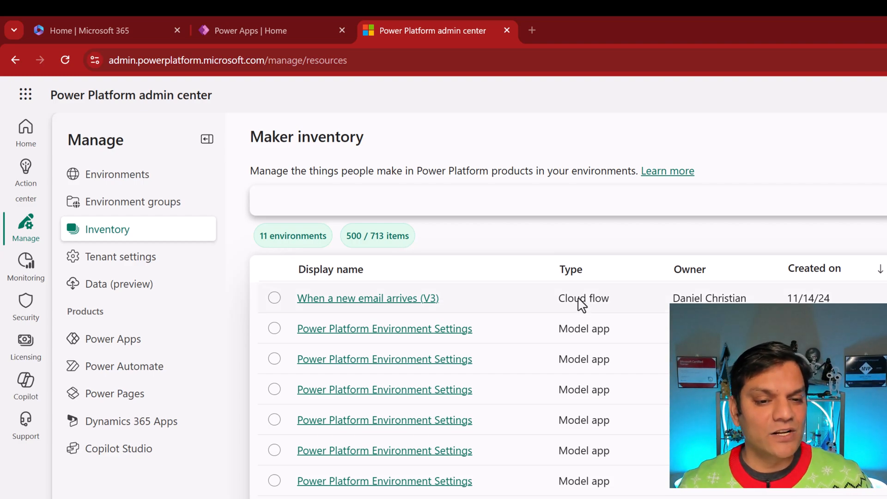
{"action": "mouse_move", "coordinate": [583, 298]}
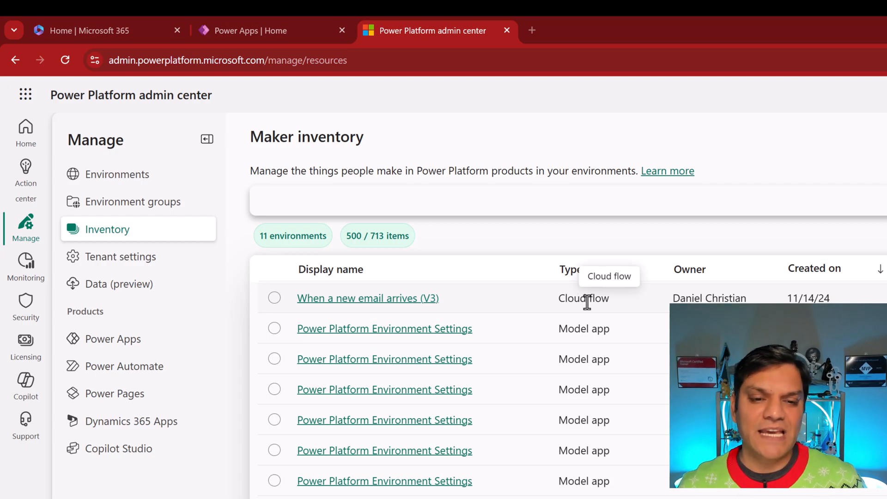
{"action": "mouse_move", "coordinate": [563, 285]}
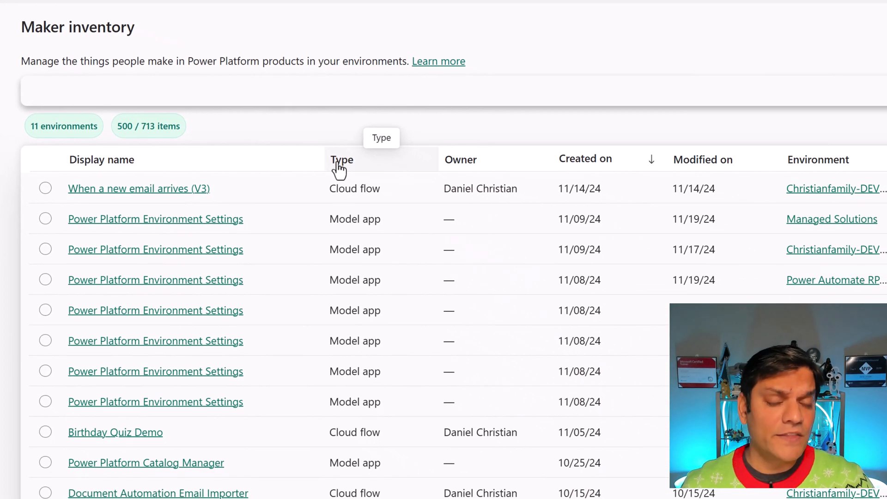
Step: Filter the inventory's Type column to Canvas app, leaving 398 items in 10 environments
{"action": "left_click", "coordinate": [342, 159]}
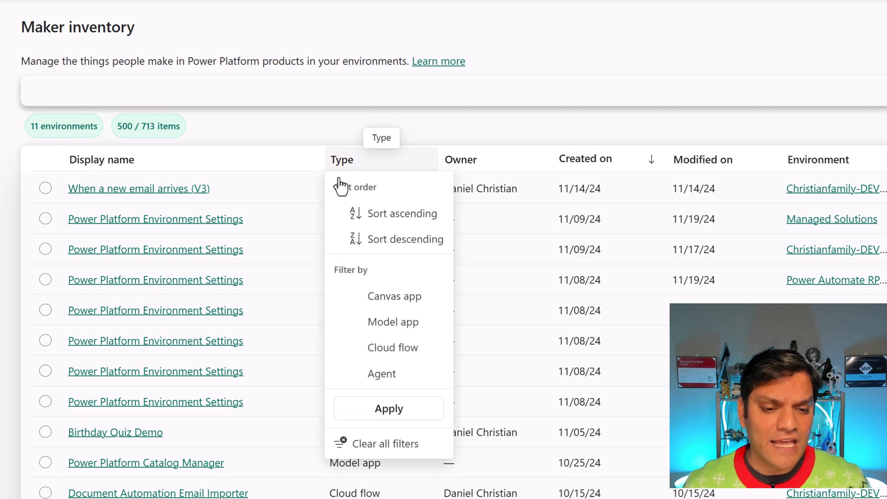
{"action": "left_click", "coordinate": [394, 295]}
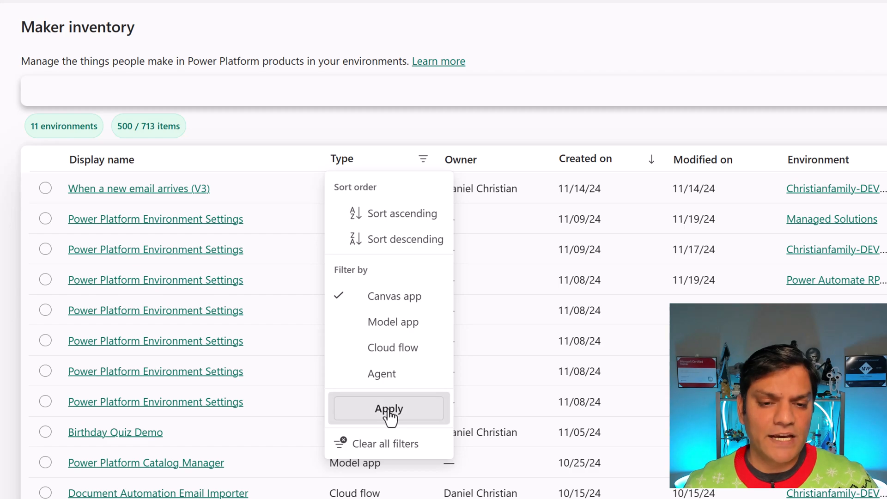
{"action": "left_click", "coordinate": [388, 408]}
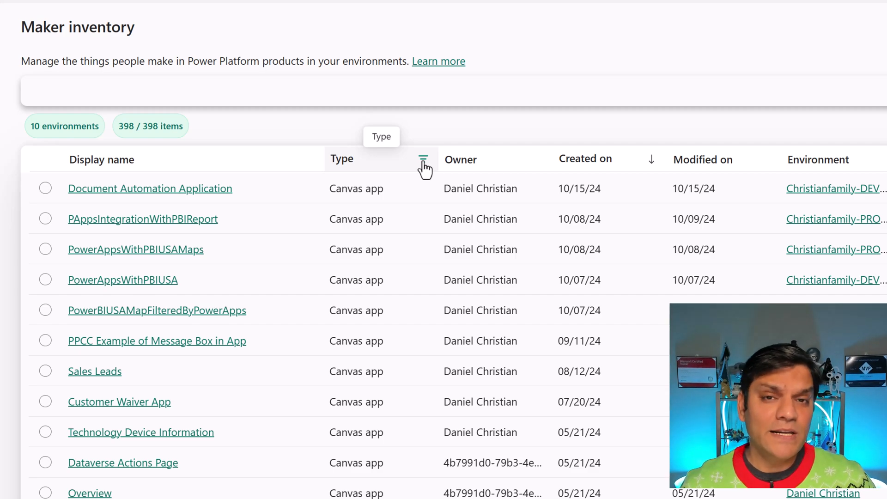
Step: Add Model app to the Type filter, then clear the Type filter entirely
{"action": "left_click", "coordinate": [423, 160]}
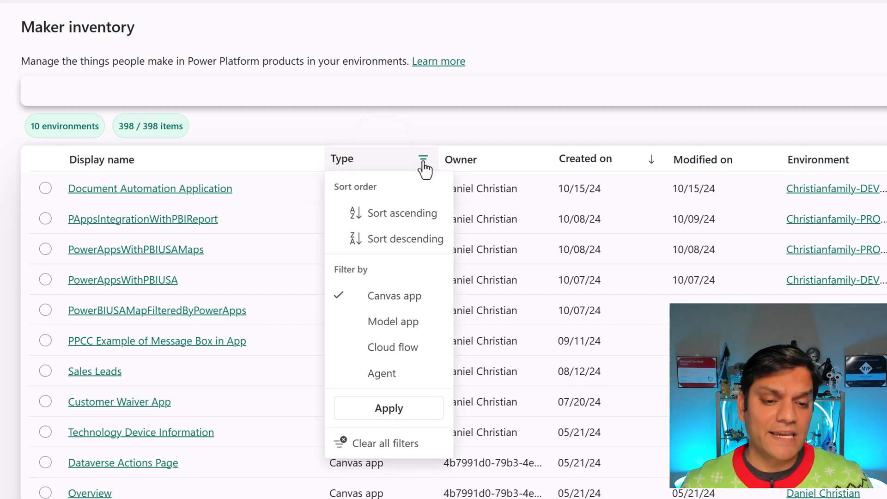
{"action": "mouse_move", "coordinate": [349, 321]}
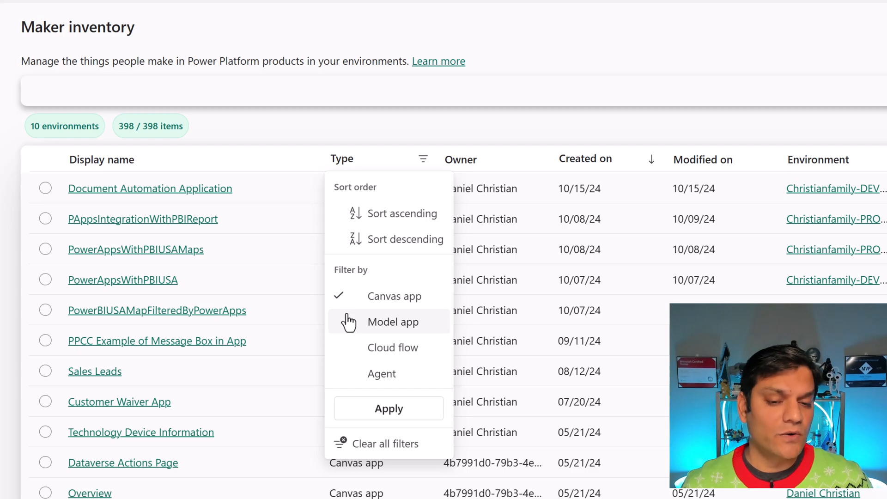
{"action": "left_click", "coordinate": [392, 322]}
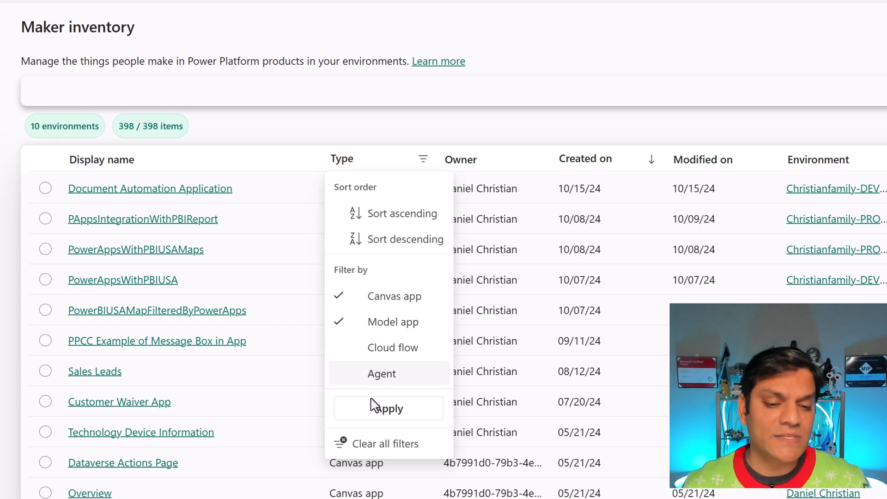
{"action": "left_click", "coordinate": [388, 408]}
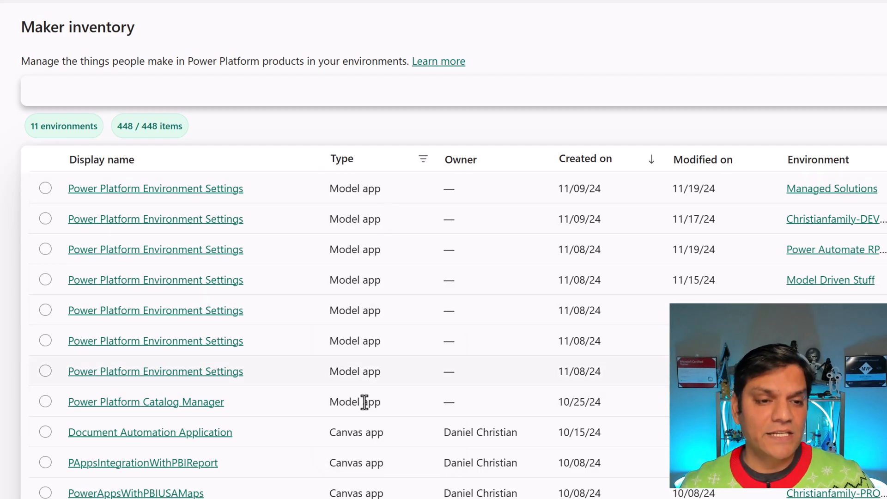
{"action": "mouse_move", "coordinate": [123, 145]}
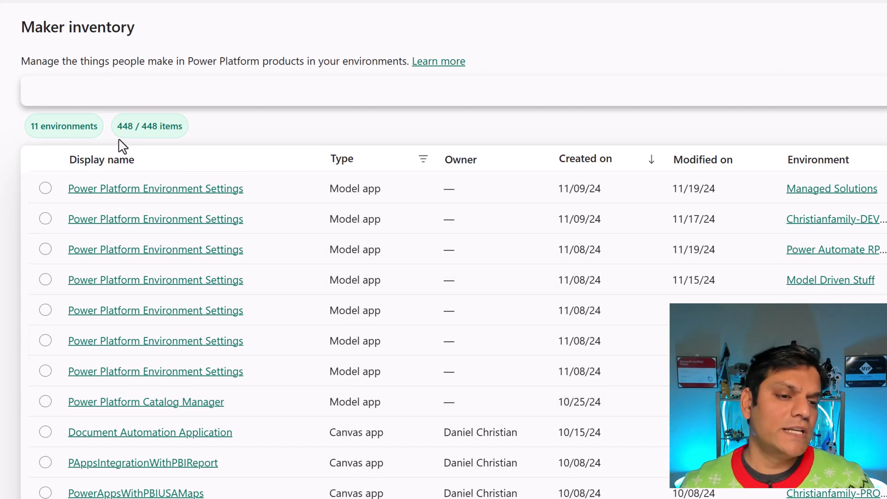
{"action": "mouse_move", "coordinate": [128, 138]}
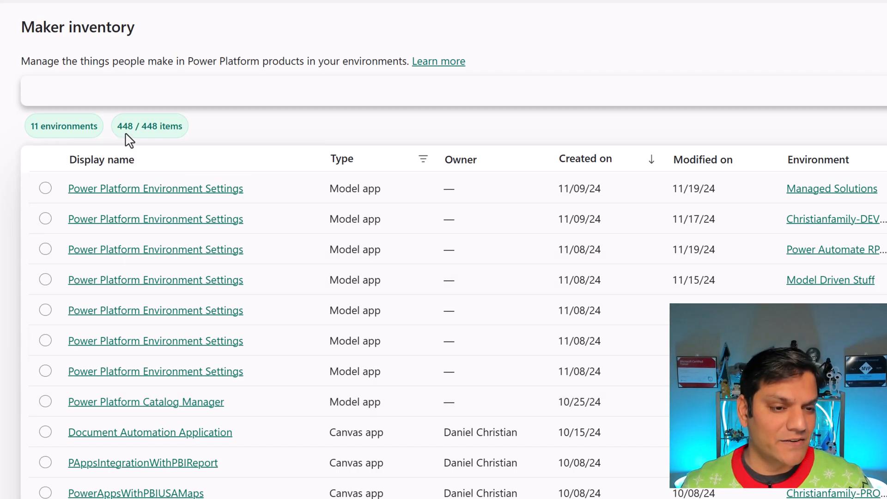
{"action": "mouse_move", "coordinate": [336, 141]}
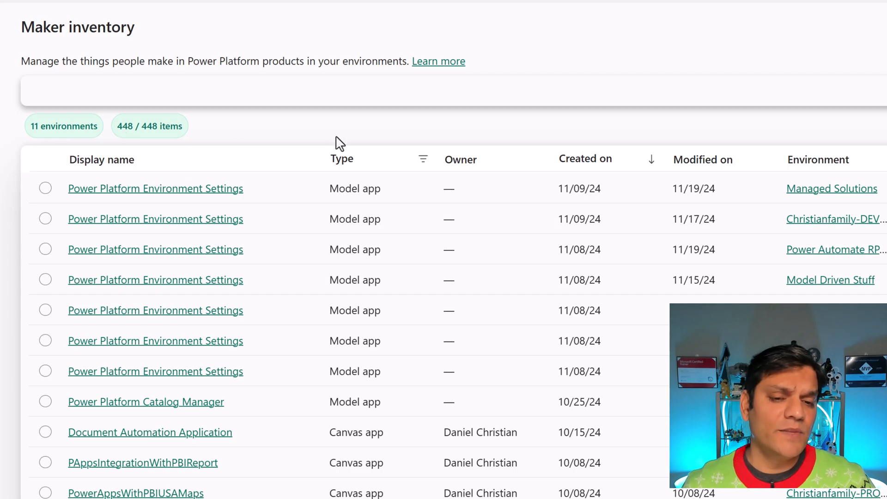
{"action": "left_click", "coordinate": [423, 159]}
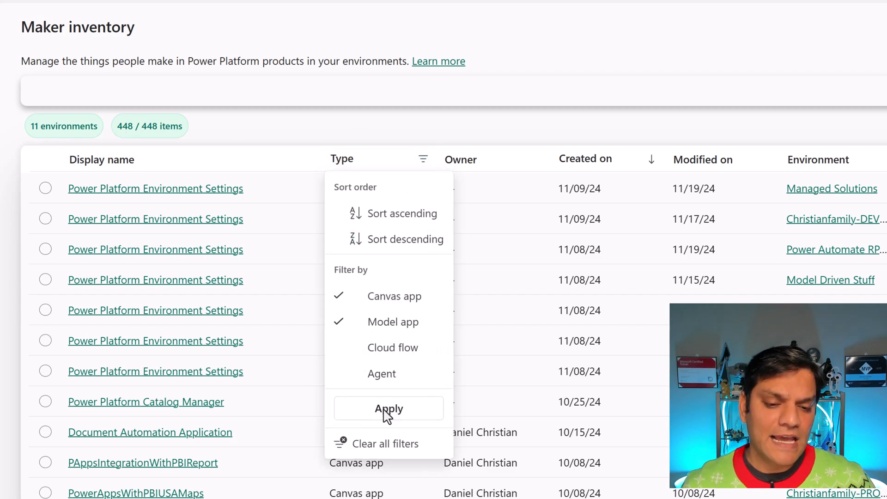
{"action": "left_click", "coordinate": [389, 409]}
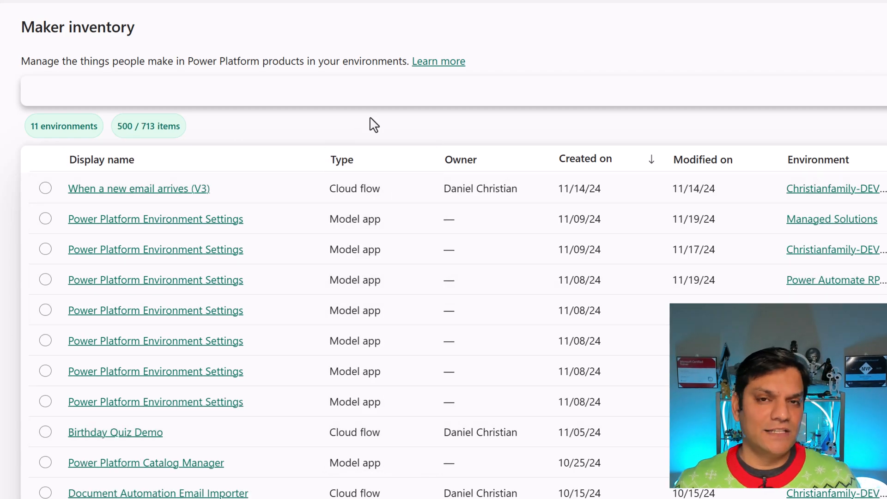
{"action": "mouse_move", "coordinate": [331, 139]}
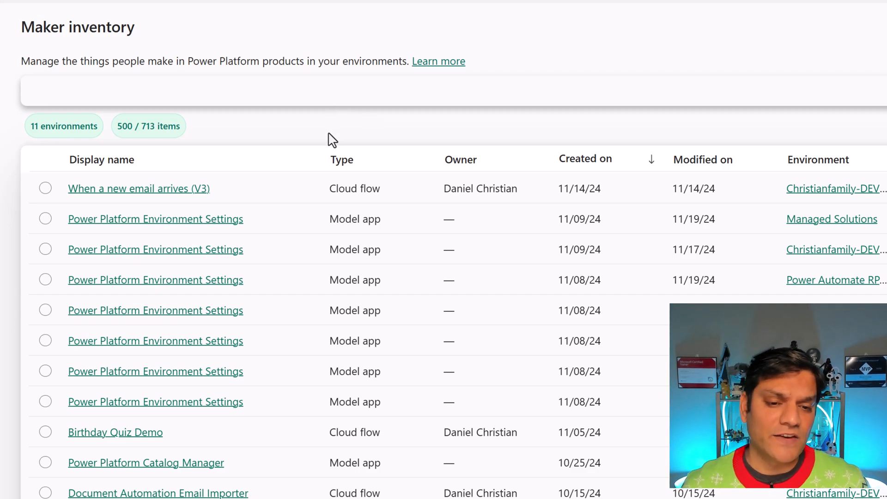
Step: Filter the Type column back to Canvas app only, showing 398 items
{"action": "left_click", "coordinate": [342, 159]}
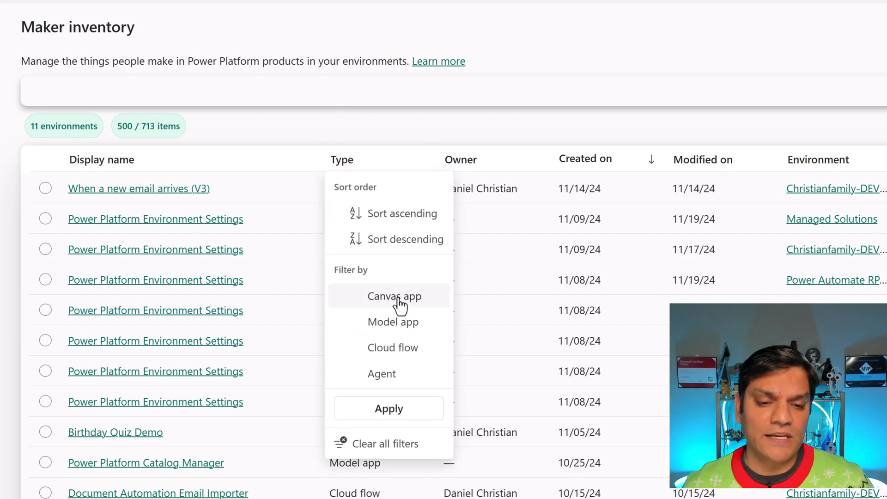
{"action": "left_click", "coordinate": [394, 295]}
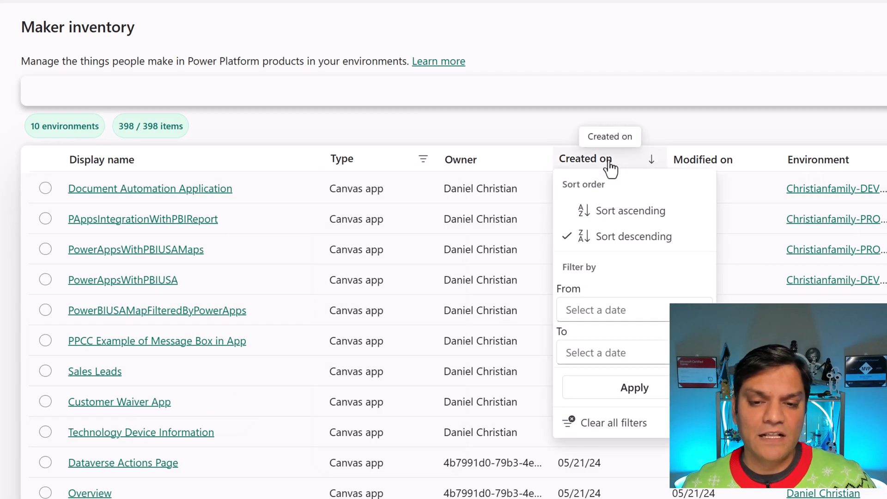
{"action": "mouse_move", "coordinate": [652, 260]}
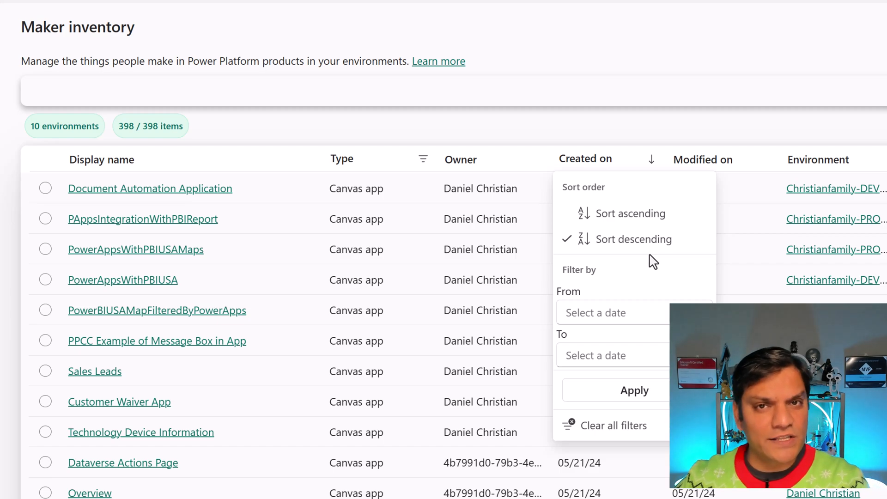
{"action": "mouse_move", "coordinate": [619, 447]}
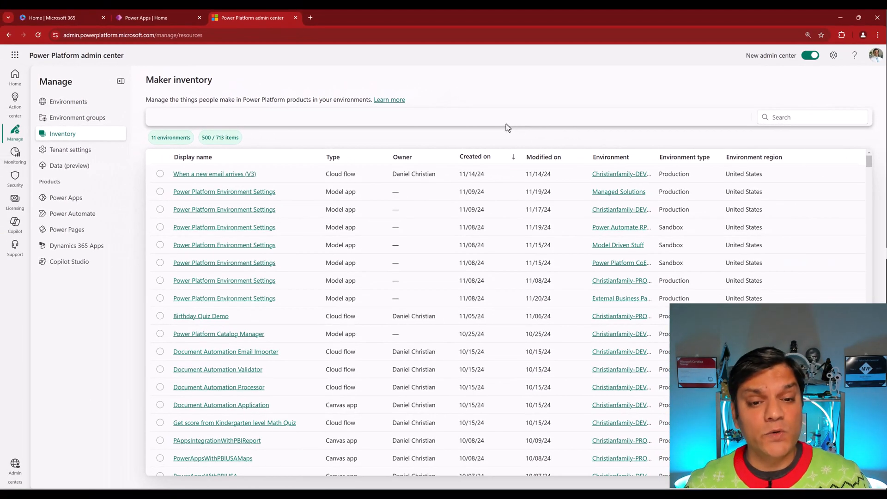
{"action": "mouse_move", "coordinate": [503, 141]}
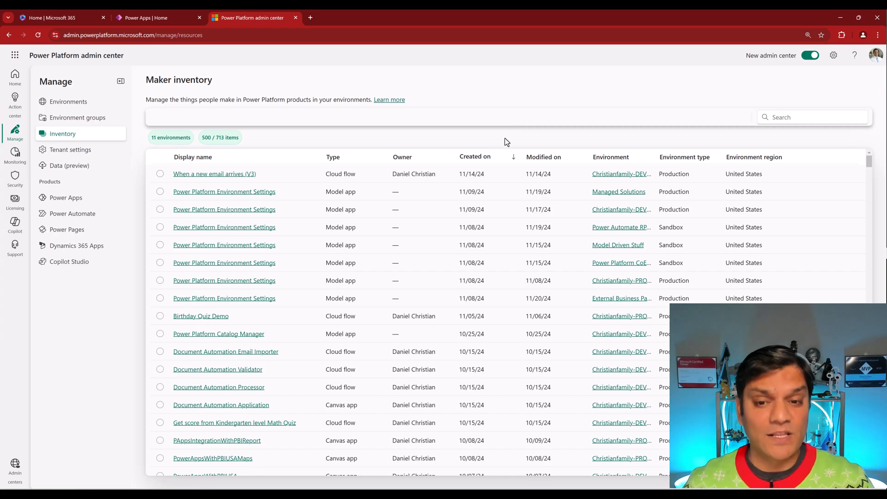
Step: Activate the Maker inventory search box with all 713 items listed
{"action": "left_click", "coordinate": [808, 116]}
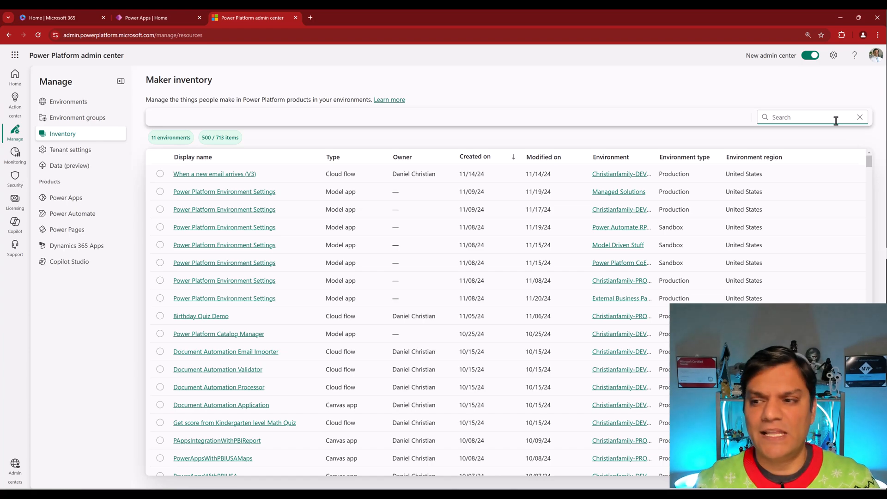
Step: Search for 'Lego', narrowing the inventory to 7 cloud flows in 2 environments
{"action": "type", "text": "Lego"}
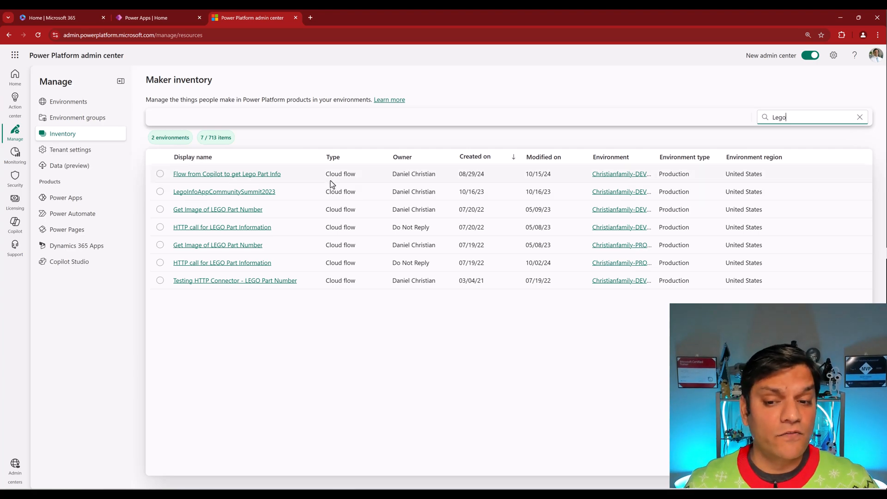
{"action": "mouse_move", "coordinate": [253, 178]}
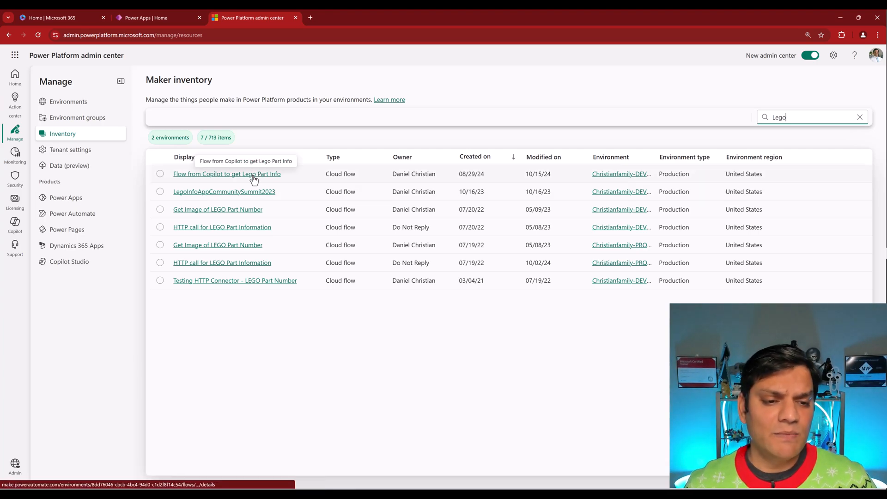
{"action": "mouse_move", "coordinate": [177, 179]}
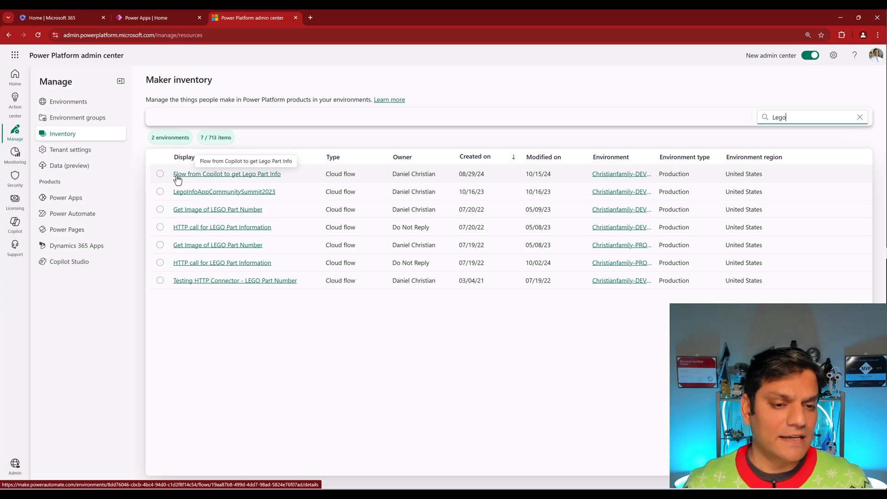
{"action": "mouse_move", "coordinate": [247, 180]}
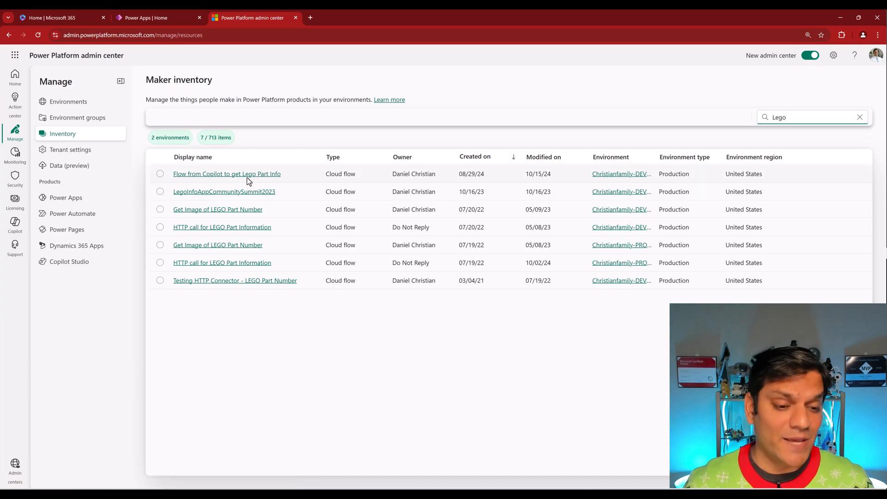
{"action": "mouse_move", "coordinate": [235, 280]}
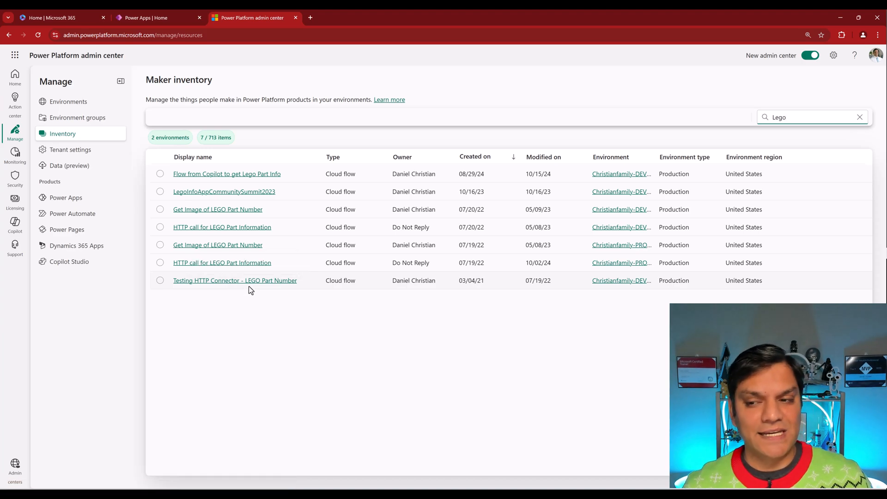
{"action": "mouse_move", "coordinate": [727, 141]}
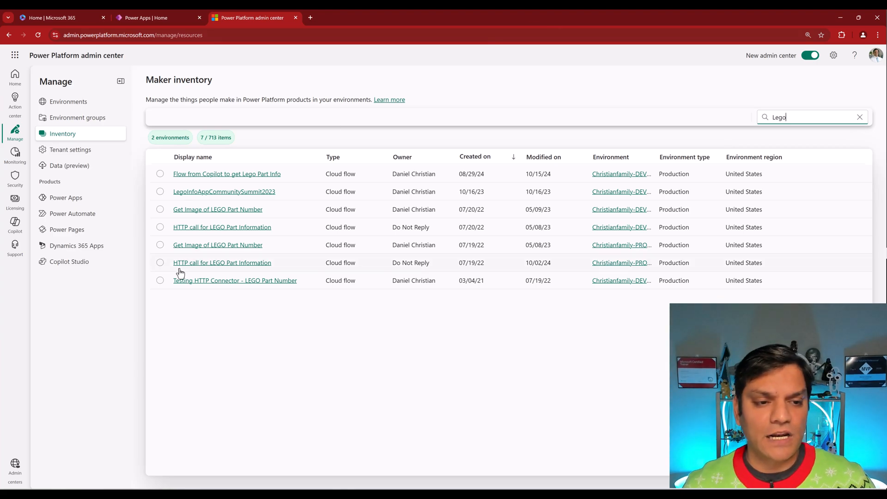
{"action": "mouse_move", "coordinate": [236, 321]}
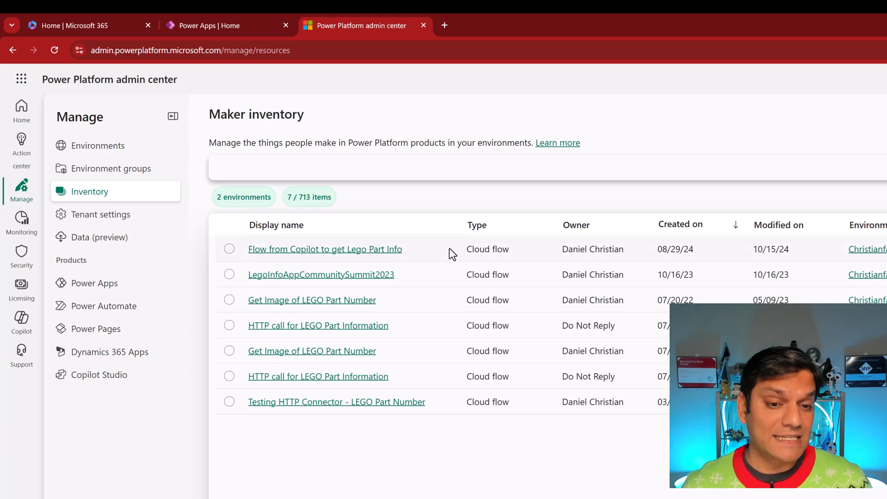
{"action": "mouse_move", "coordinate": [252, 210]}
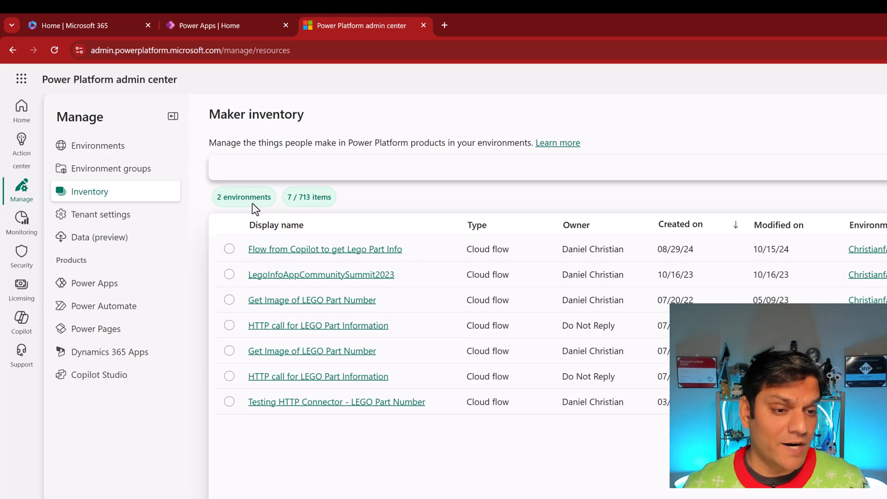
{"action": "mouse_move", "coordinate": [316, 216]}
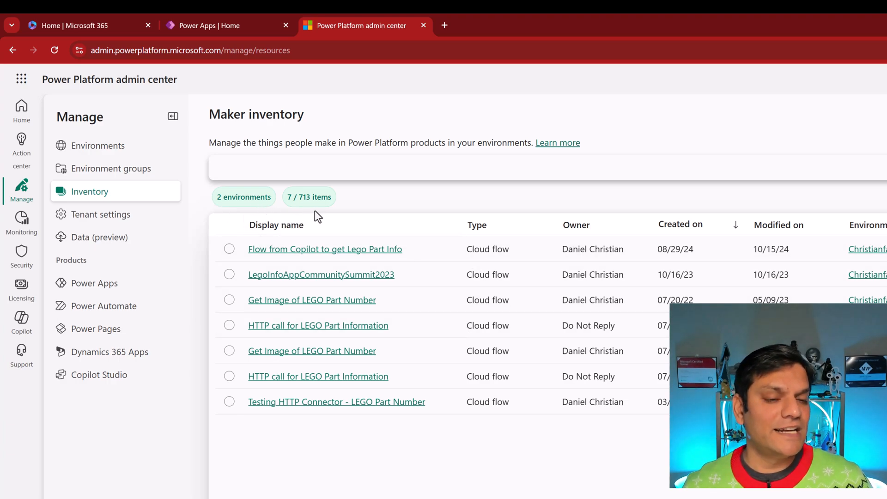
{"action": "mouse_move", "coordinate": [293, 206]}
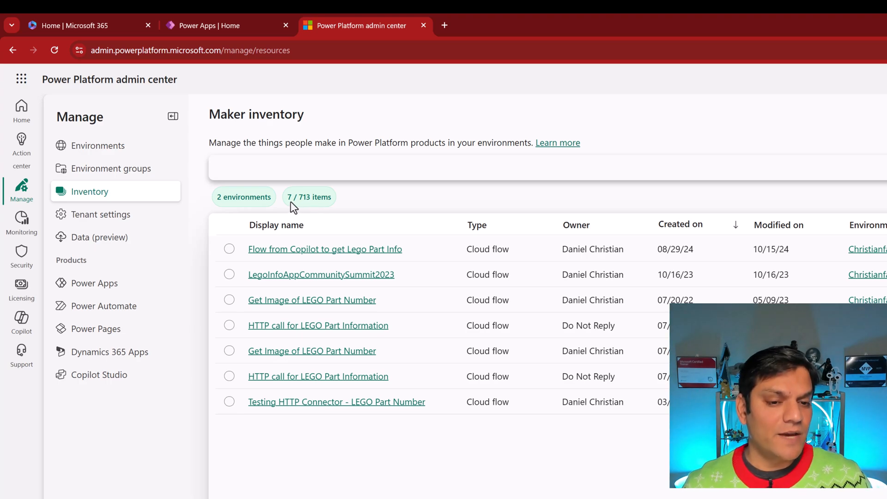
{"action": "mouse_move", "coordinate": [592, 229]}
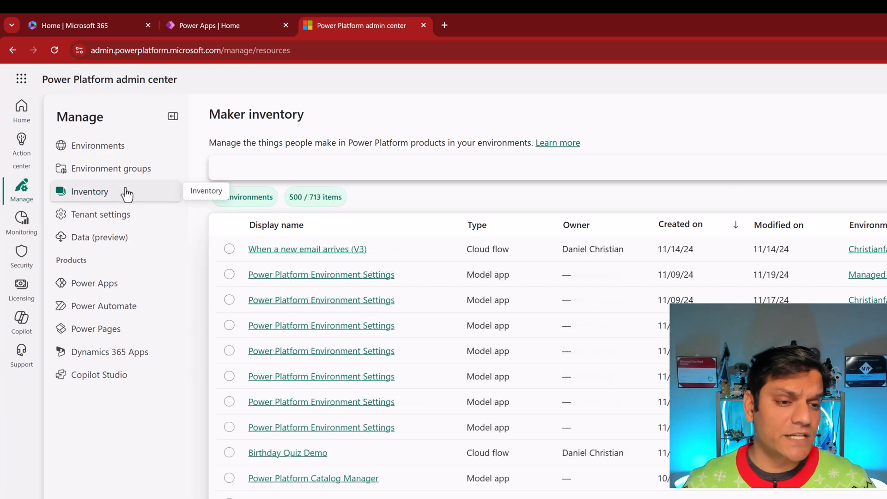
{"action": "mouse_move", "coordinate": [509, 232]}
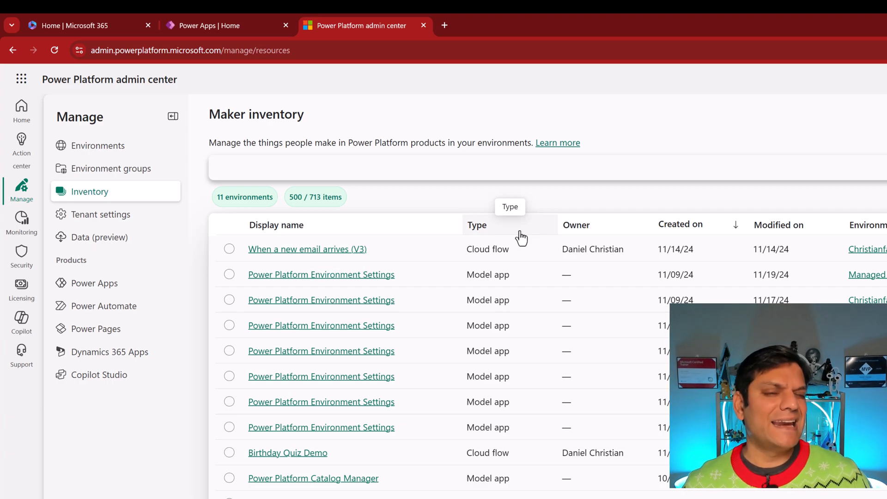
{"action": "mouse_move", "coordinate": [100, 283]}
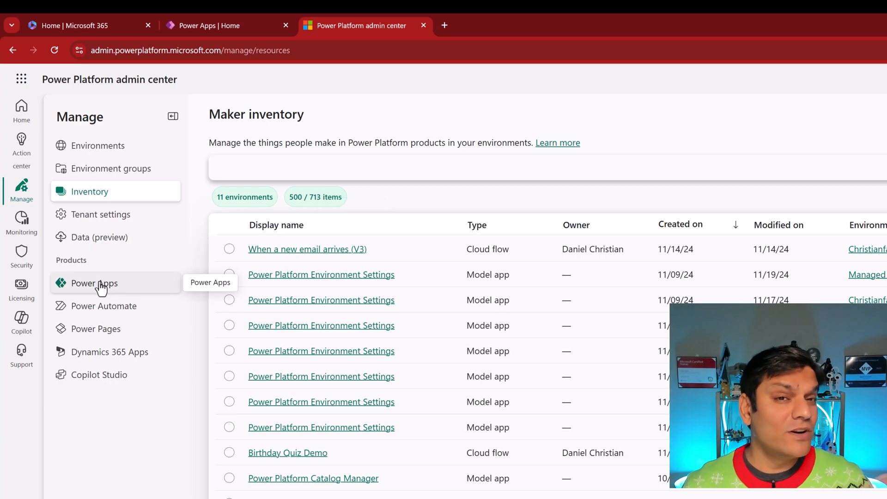
Step: Browse the Power Apps and Power Automate (265 flows) lists, ending on Power Pages sites
{"action": "left_click", "coordinate": [94, 283]}
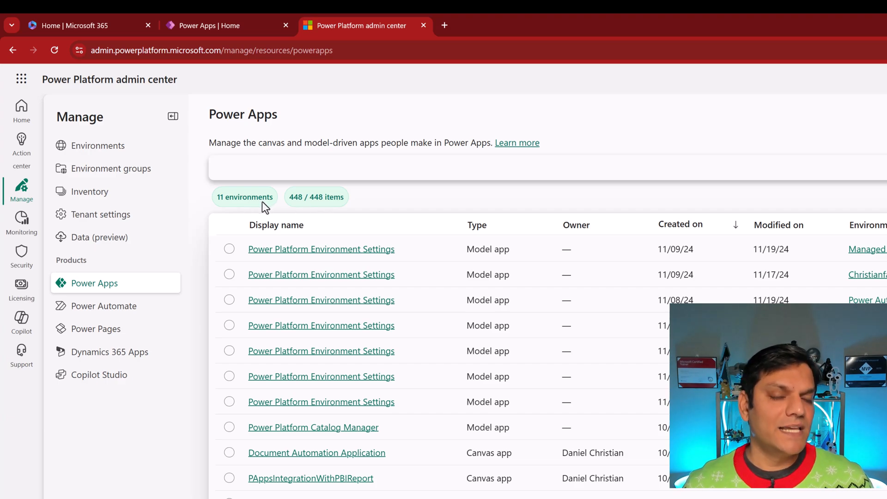
{"action": "mouse_move", "coordinate": [320, 205]}
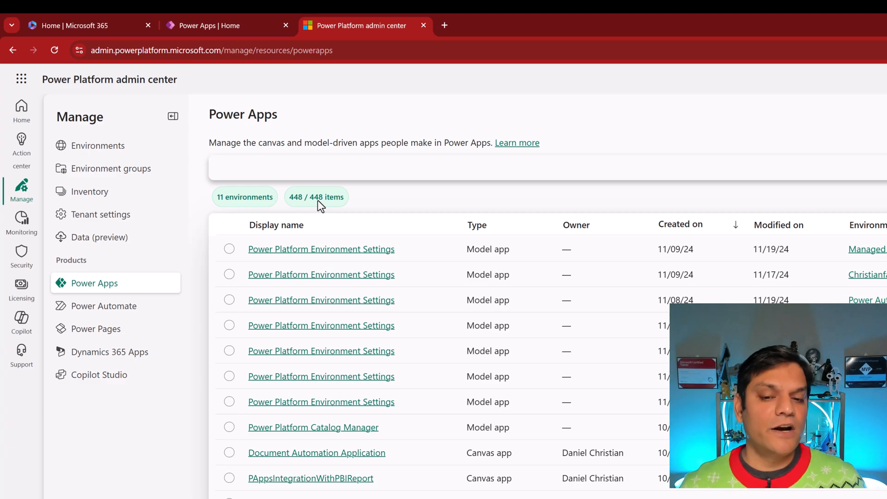
{"action": "mouse_move", "coordinate": [489, 232]}
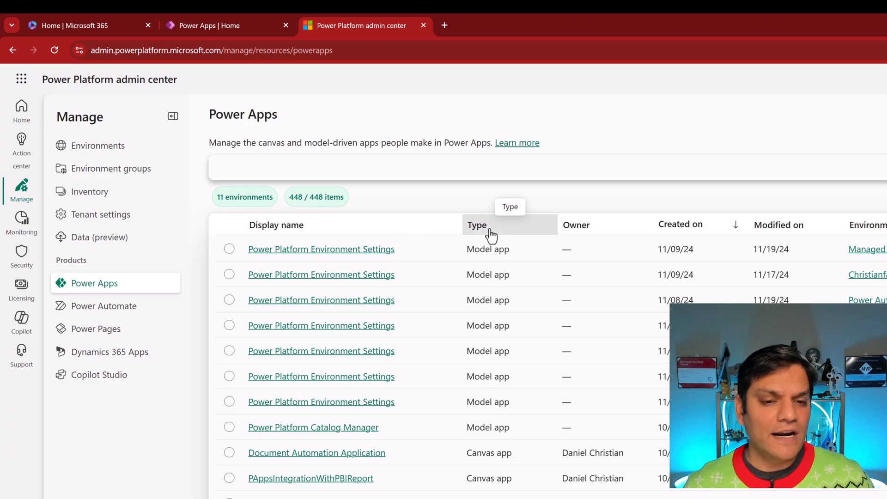
{"action": "left_click", "coordinate": [477, 225]}
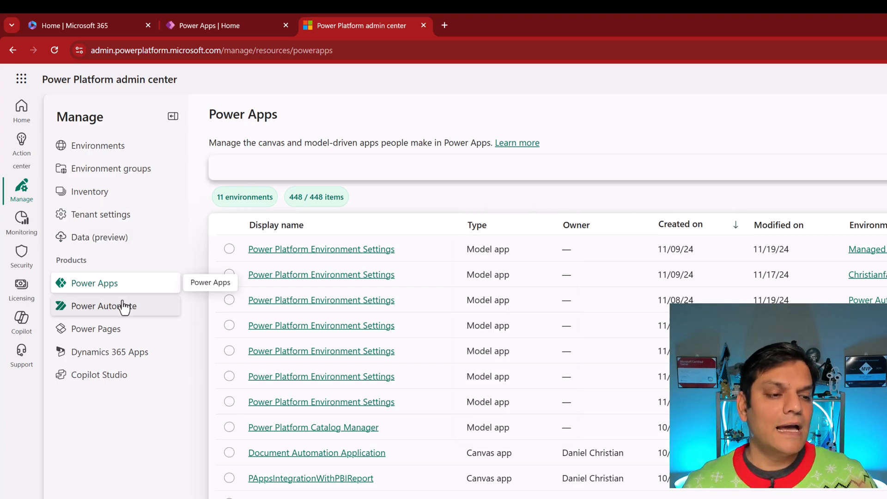
{"action": "left_click", "coordinate": [100, 305]}
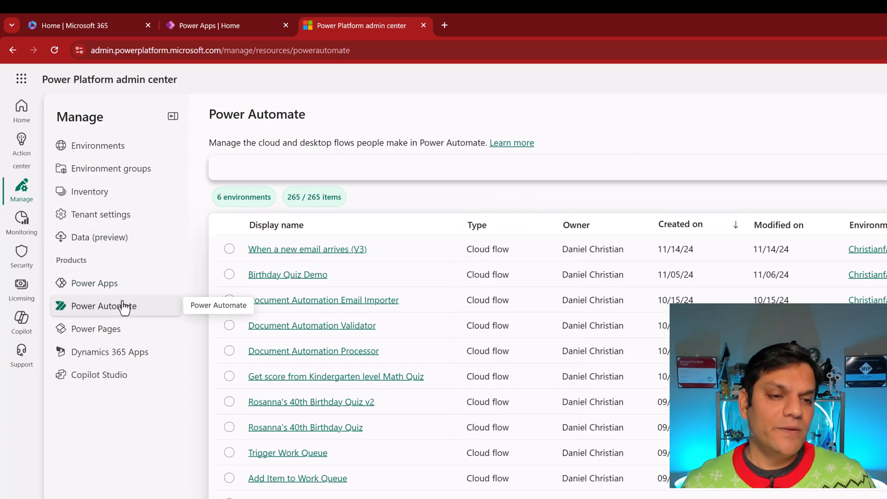
{"action": "mouse_move", "coordinate": [243, 196]}
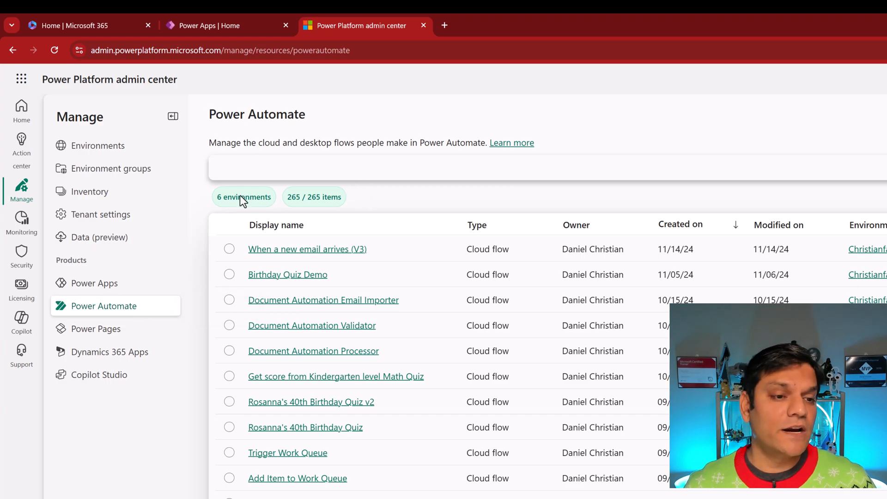
{"action": "mouse_move", "coordinate": [359, 221]}
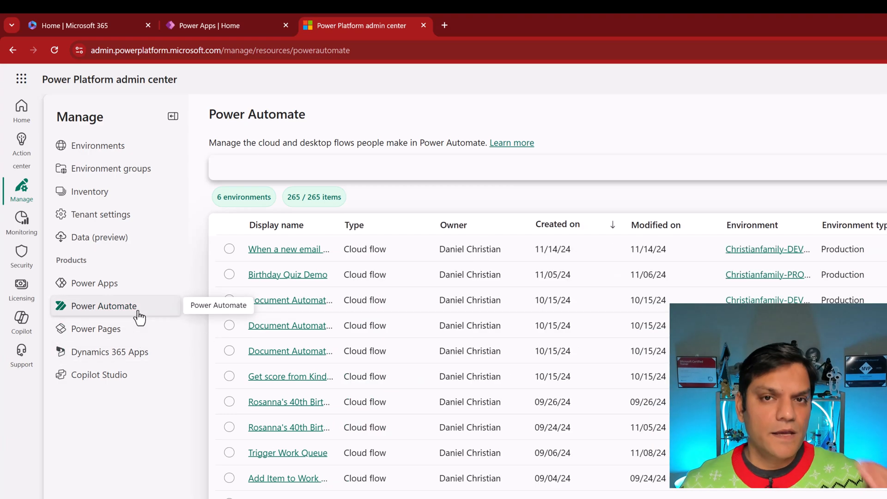
{"action": "left_click", "coordinate": [96, 328]}
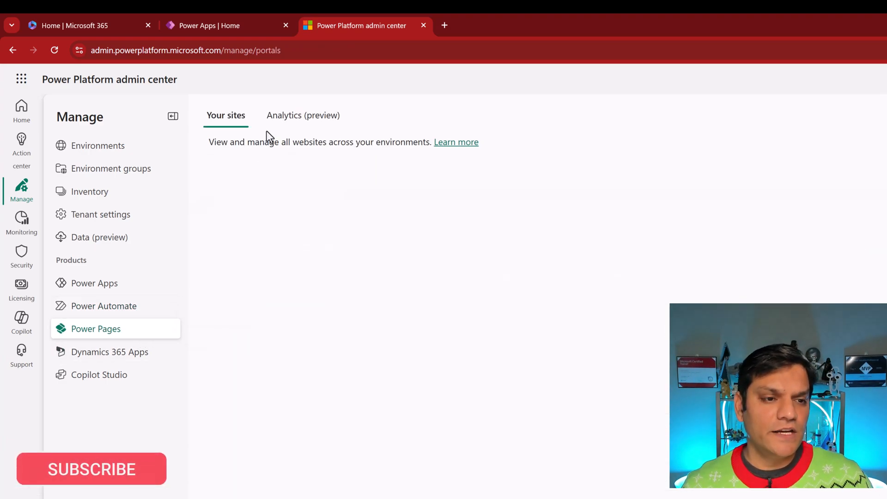
Step: Review the Power Pages Analytics (preview) charts, then go to the Dynamics 365 apps overview
{"action": "left_click", "coordinate": [302, 114]}
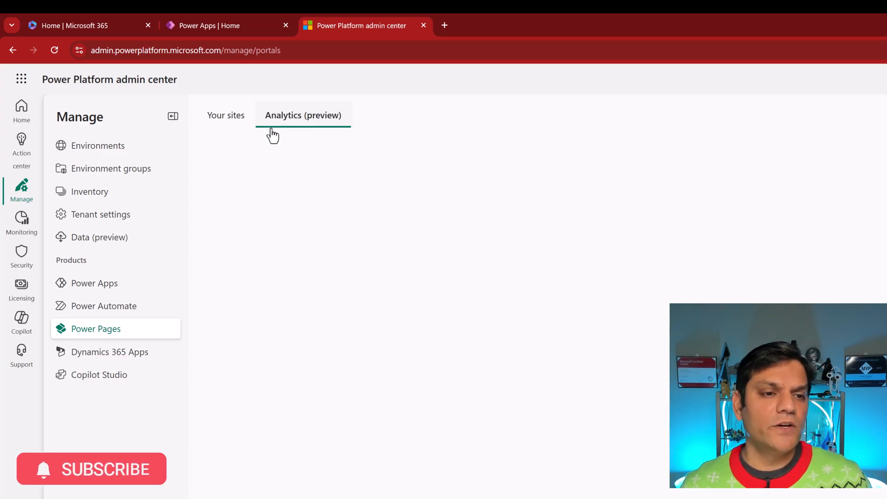
{"action": "left_click", "coordinate": [302, 115]}
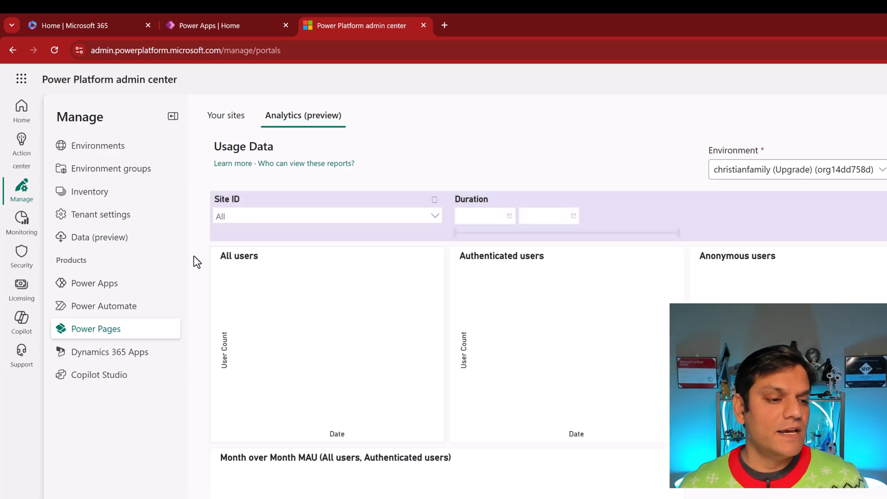
{"action": "left_click", "coordinate": [109, 351]}
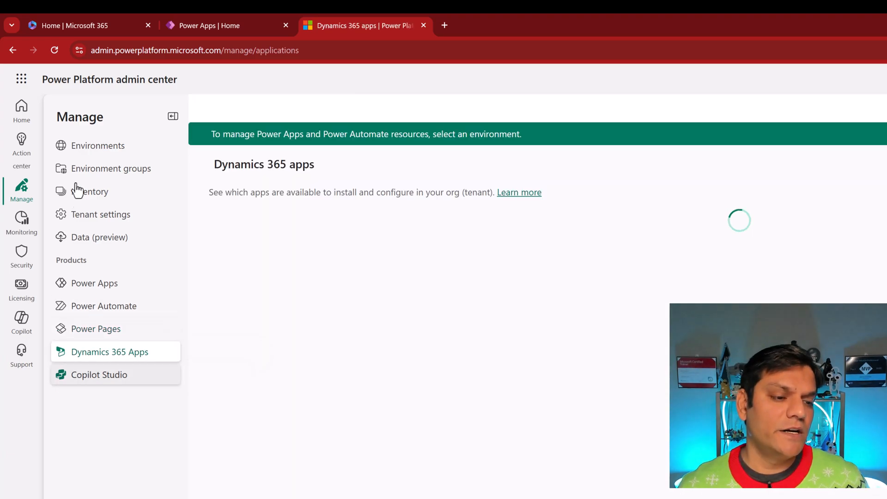
Step: Return to the new admin center Home page showing incidents, messages and recommendations
{"action": "left_click", "coordinate": [98, 374]}
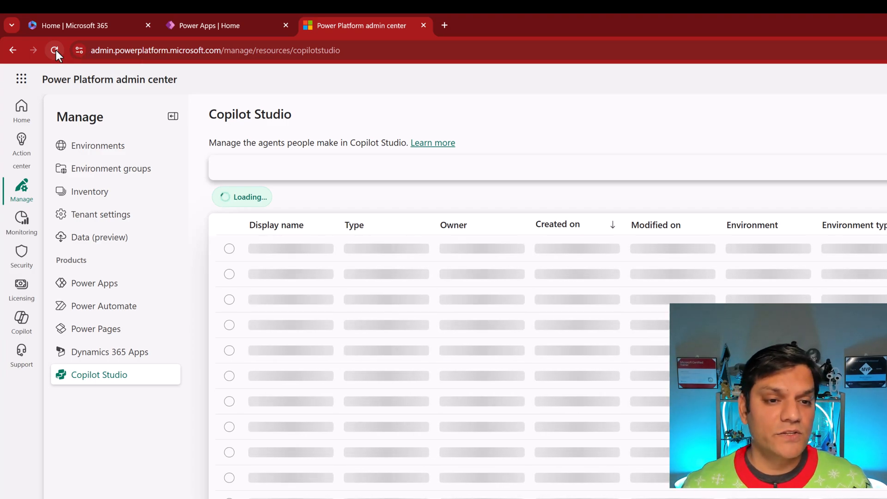
{"action": "left_click", "coordinate": [89, 192]}
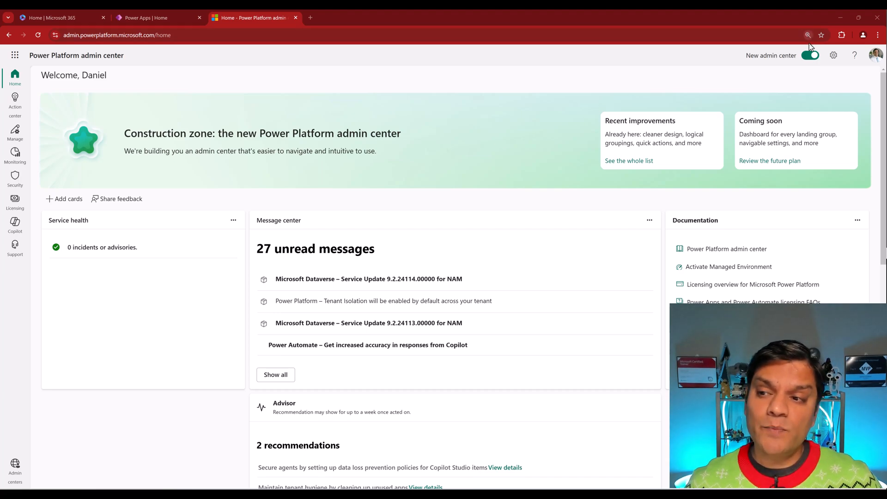
Step: Switch off the new admin center and view classic Tenant settings under Settings
{"action": "left_click", "coordinate": [809, 55]}
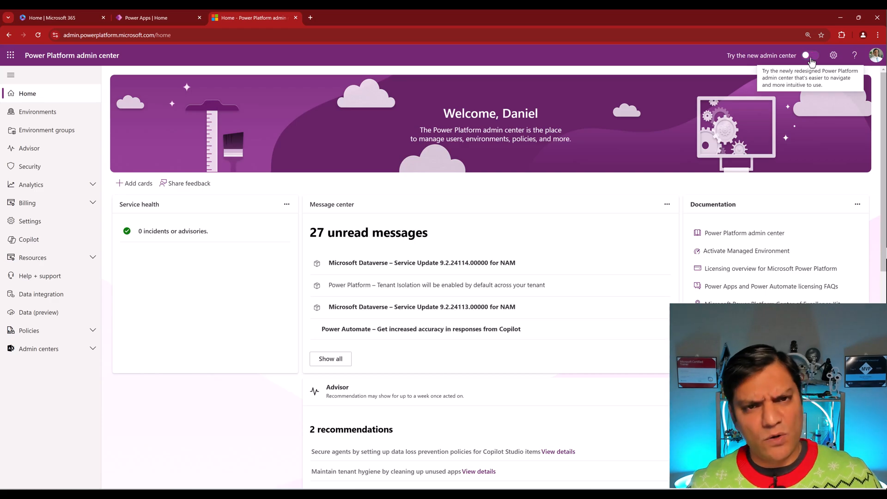
{"action": "mouse_move", "coordinate": [267, 129]}
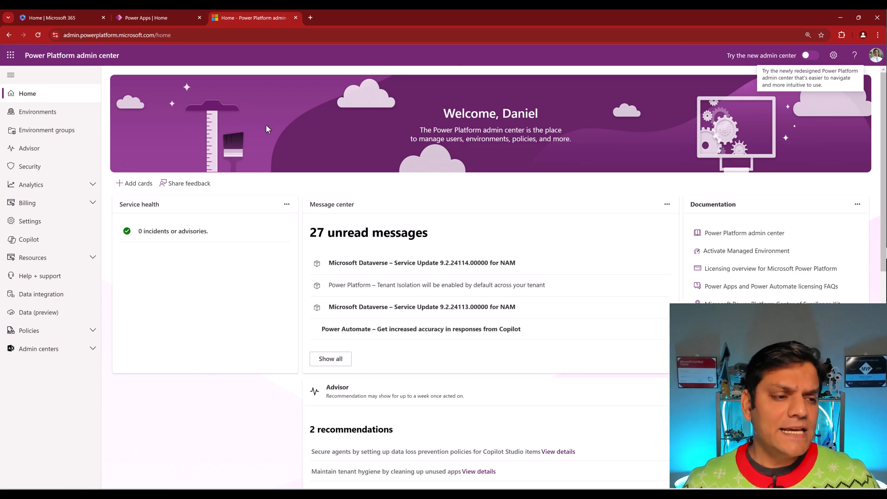
{"action": "left_click", "coordinate": [30, 221]}
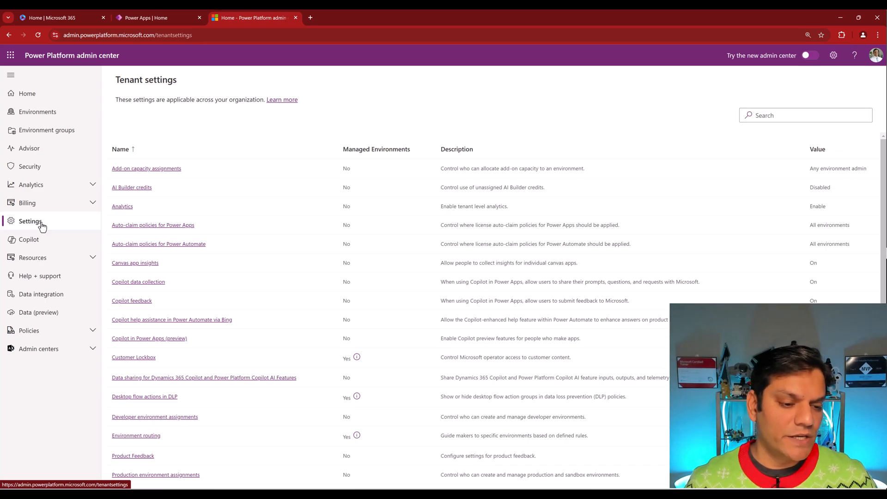
{"action": "mouse_move", "coordinate": [140, 434]}
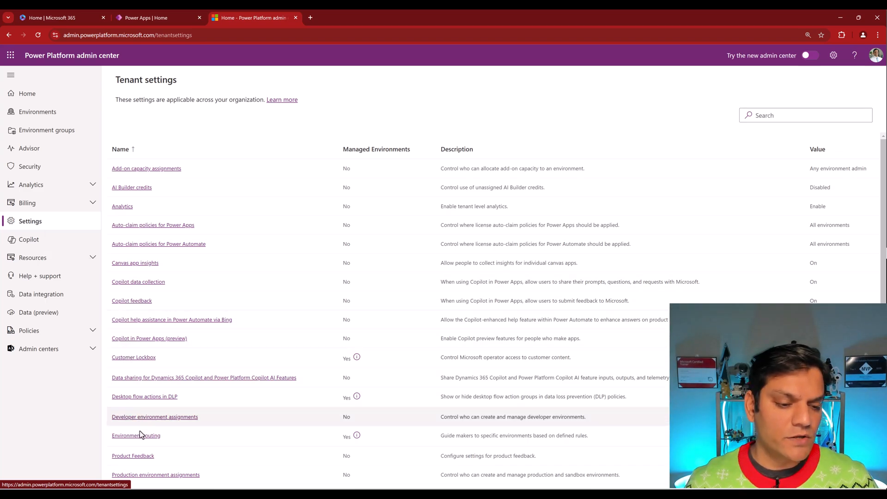
{"action": "mouse_move", "coordinate": [176, 345]}
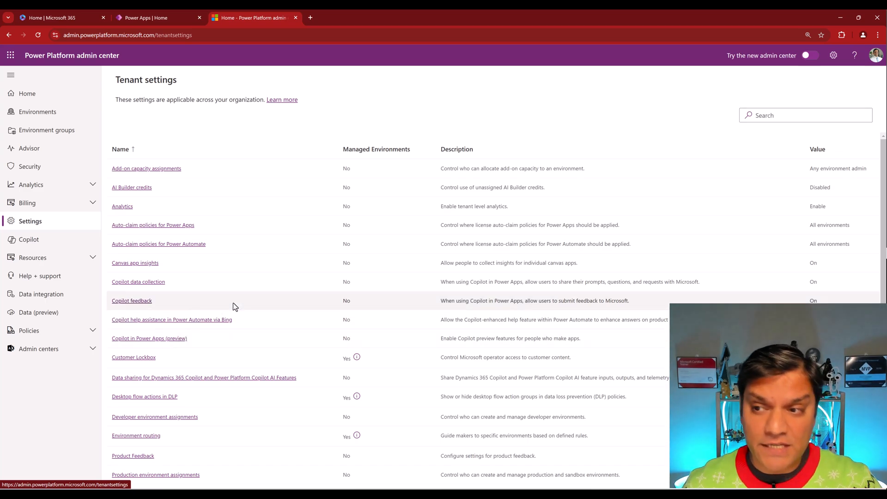
{"action": "mouse_move", "coordinate": [807, 55]}
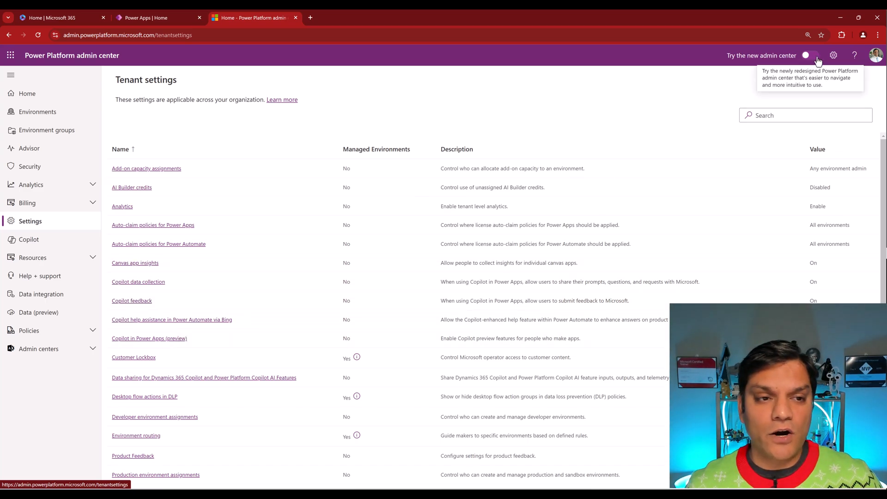
Step: Switch to the new admin center and browse Tenant settings under Manage
{"action": "left_click", "coordinate": [805, 56]}
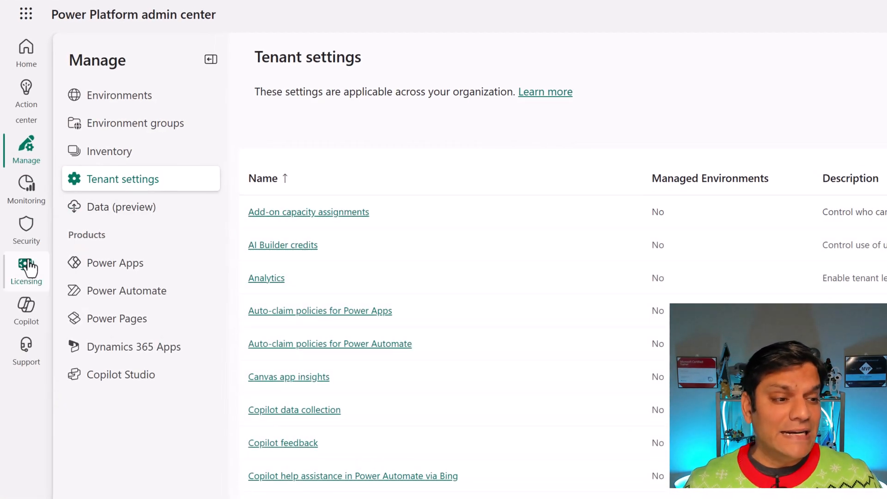
{"action": "mouse_move", "coordinate": [162, 385]}
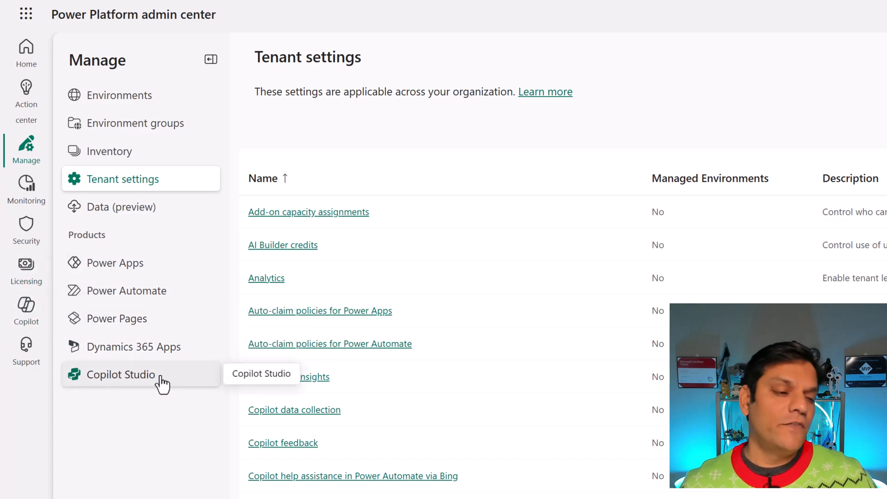
{"action": "scroll", "scroll_direction": "down", "scroll_amount": 3}
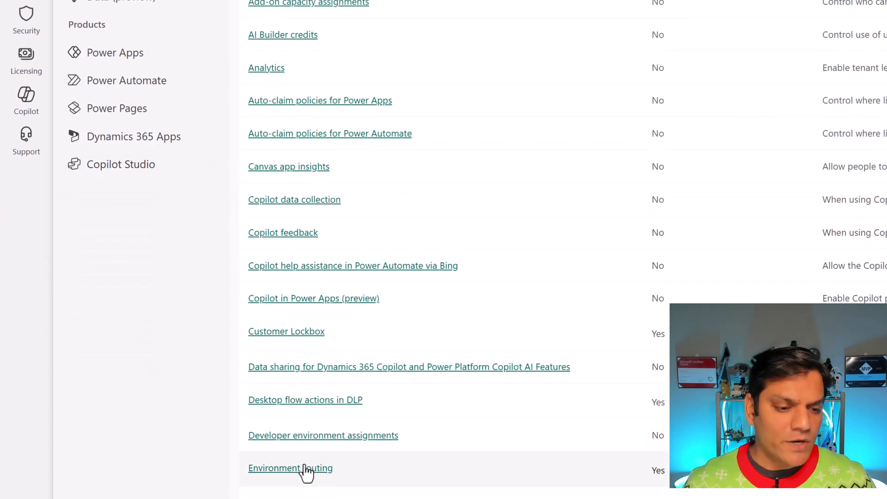
{"action": "mouse_move", "coordinate": [141, 380]}
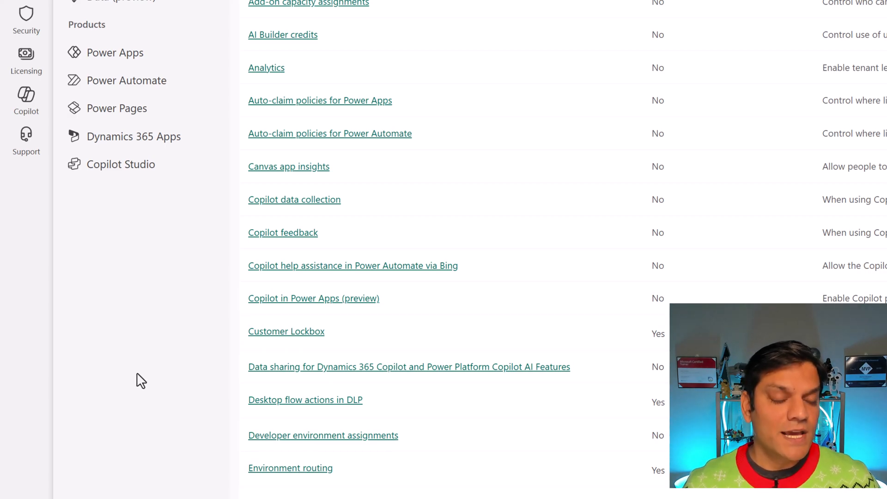
{"action": "scroll", "scroll_direction": "up", "scroll_amount": 3}
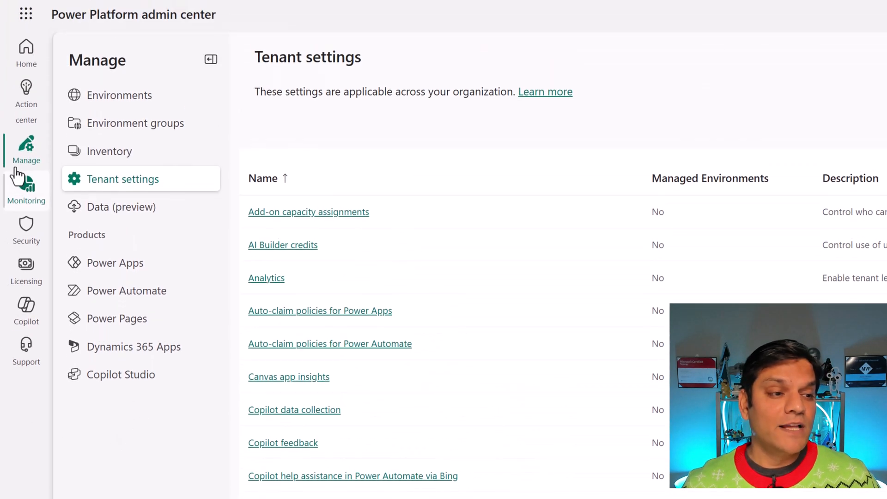
{"action": "mouse_move", "coordinate": [119, 179]}
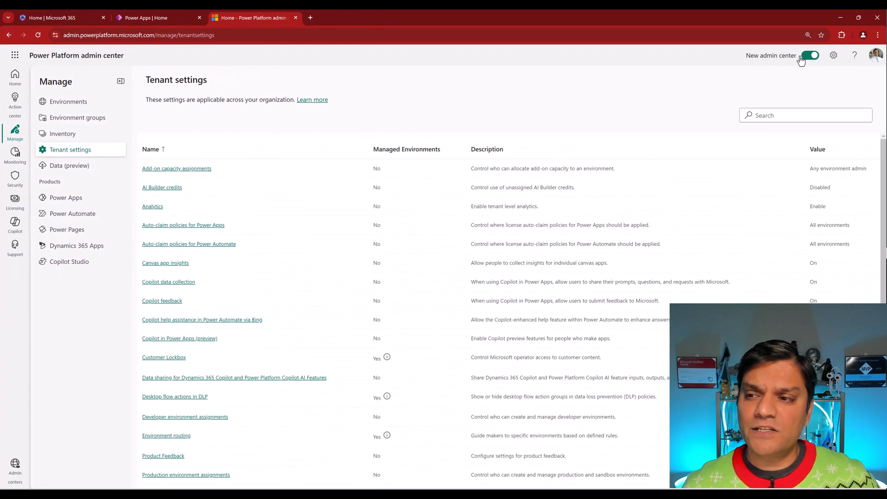
Step: Switch to the classic admin center and view the Capacity summary under Resources
{"action": "left_click", "coordinate": [809, 55]}
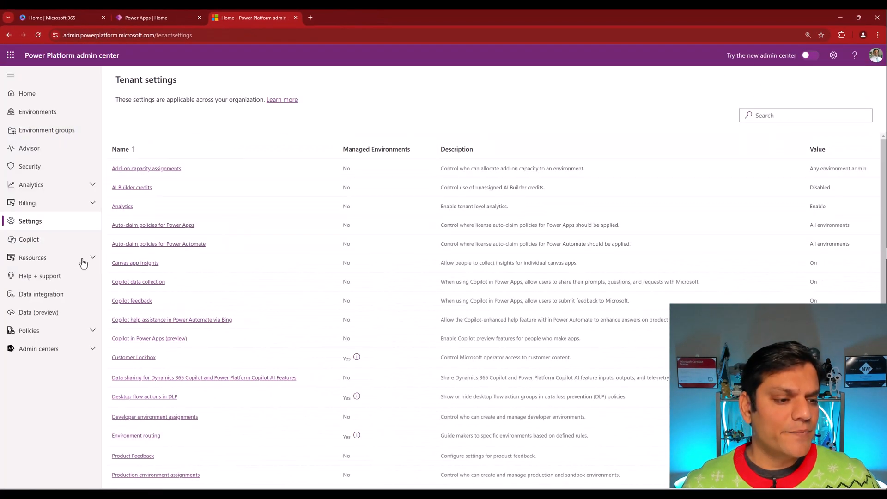
{"action": "left_click", "coordinate": [30, 275]}
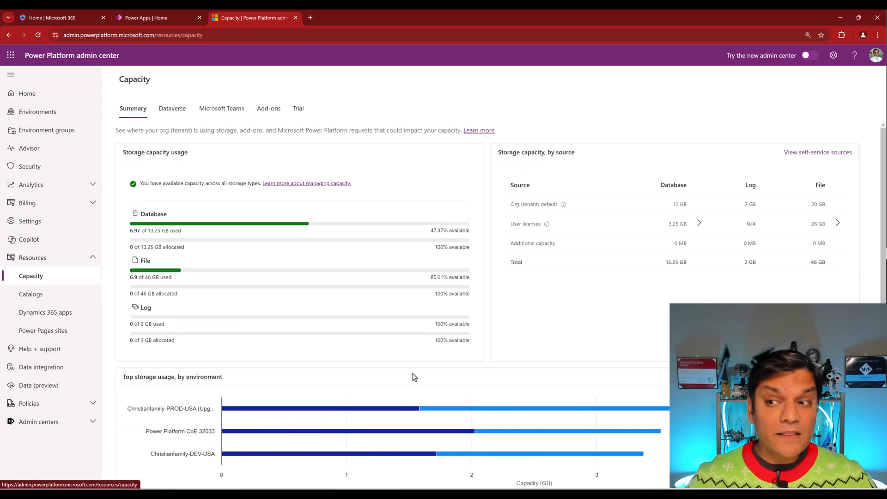
{"action": "mouse_move", "coordinate": [826, 32]}
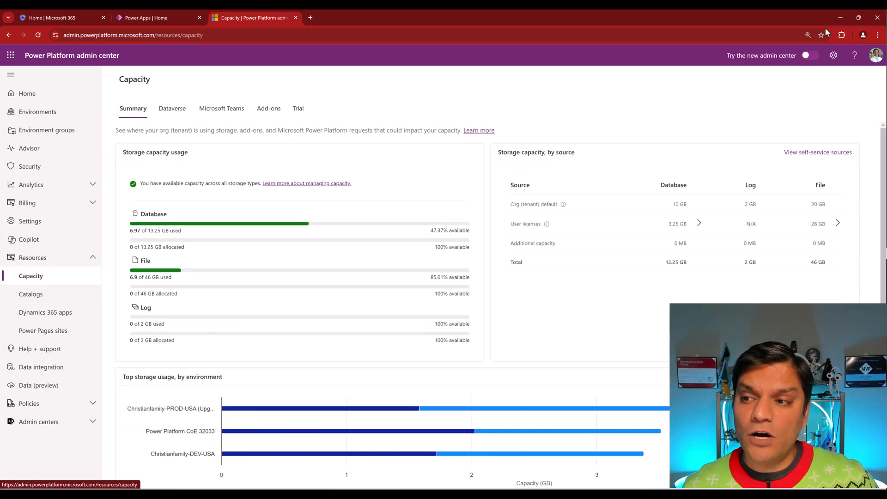
Step: Switch on the new admin center to see Capacity add-ons (Legacy) under Licensing
{"action": "left_click", "coordinate": [809, 55]}
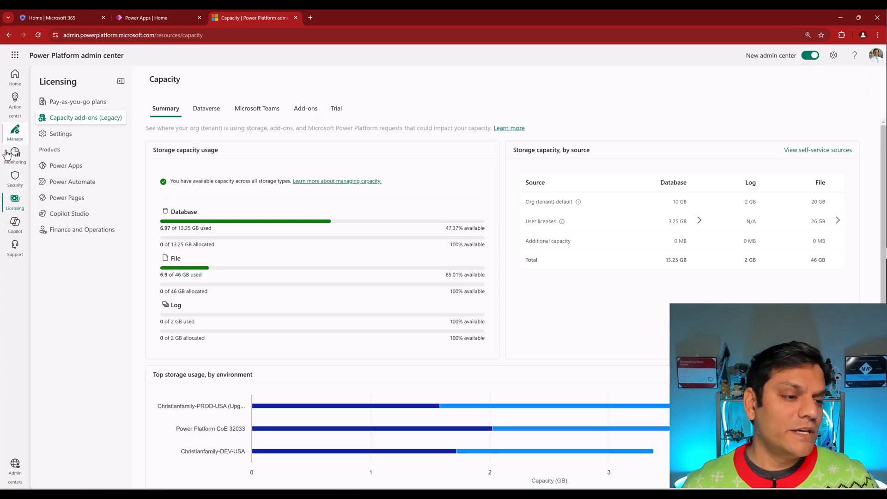
{"action": "mouse_move", "coordinate": [15, 199]}
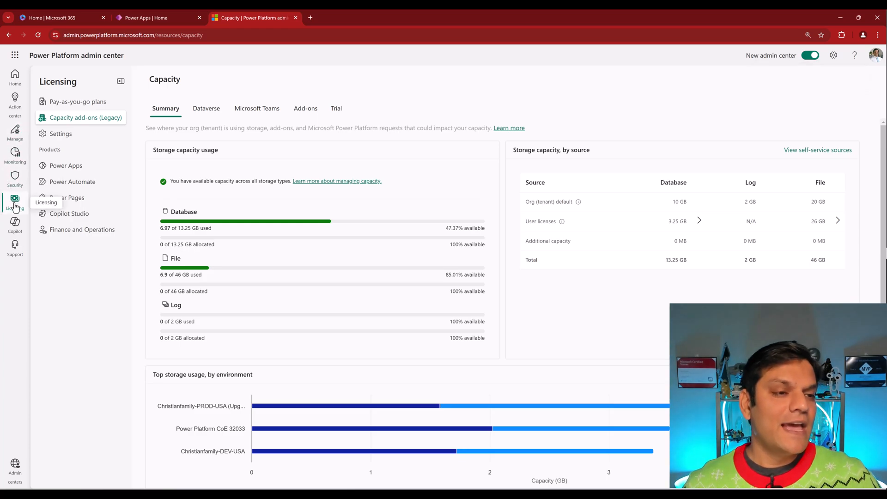